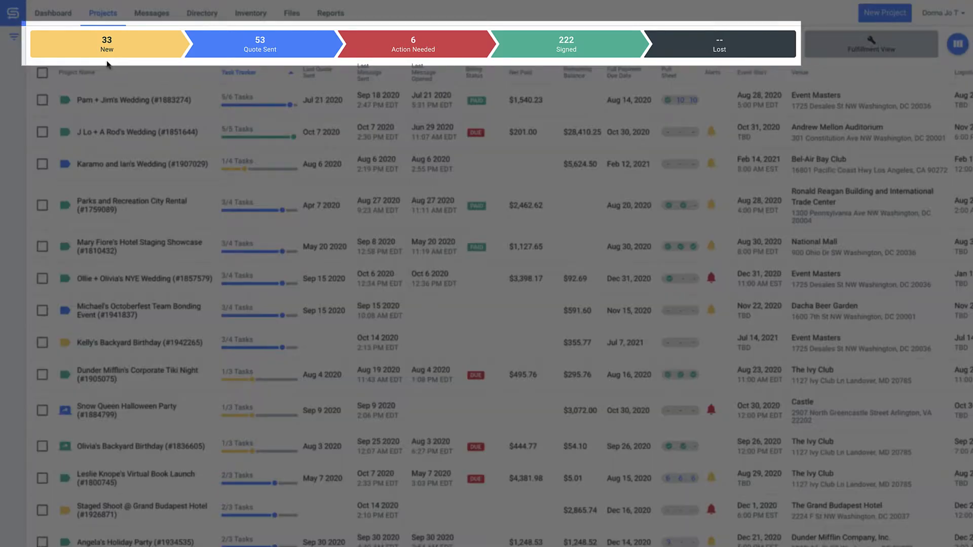
{"action": "mouse_move", "coordinate": [527, 68]}
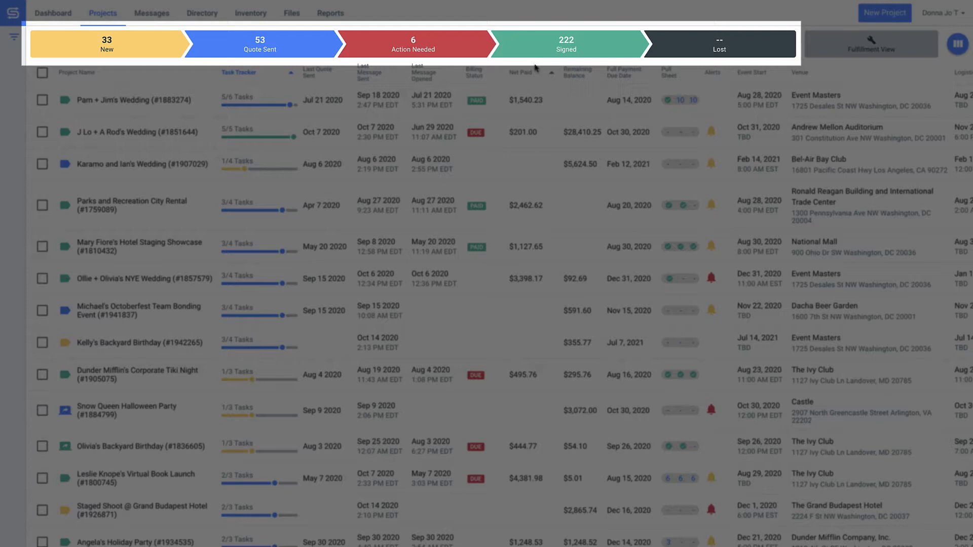
Check Quote Sent projects, sort all projects by Alerts and Billing Status, and open Select Columns
{"action": "left_click", "coordinate": [259, 44]}
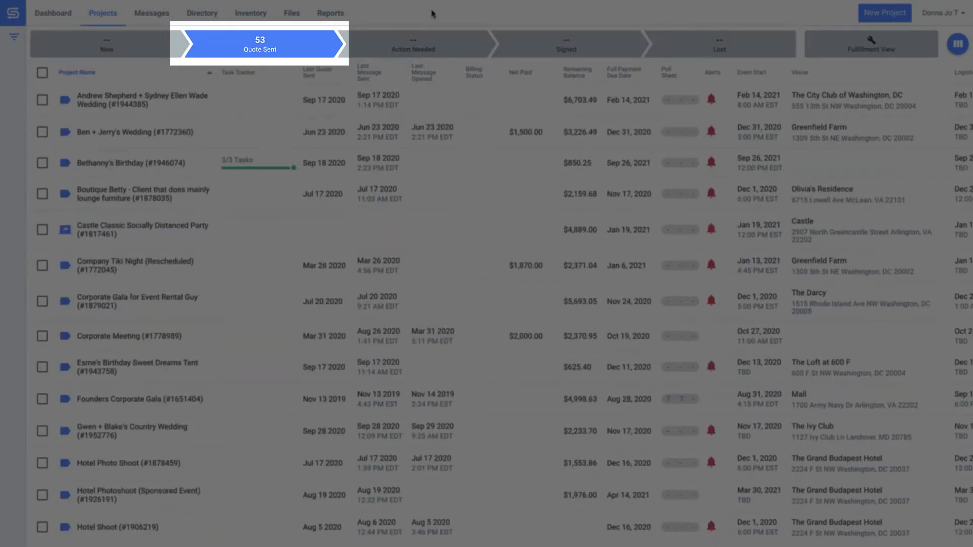
{"action": "left_click", "coordinate": [412, 44]}
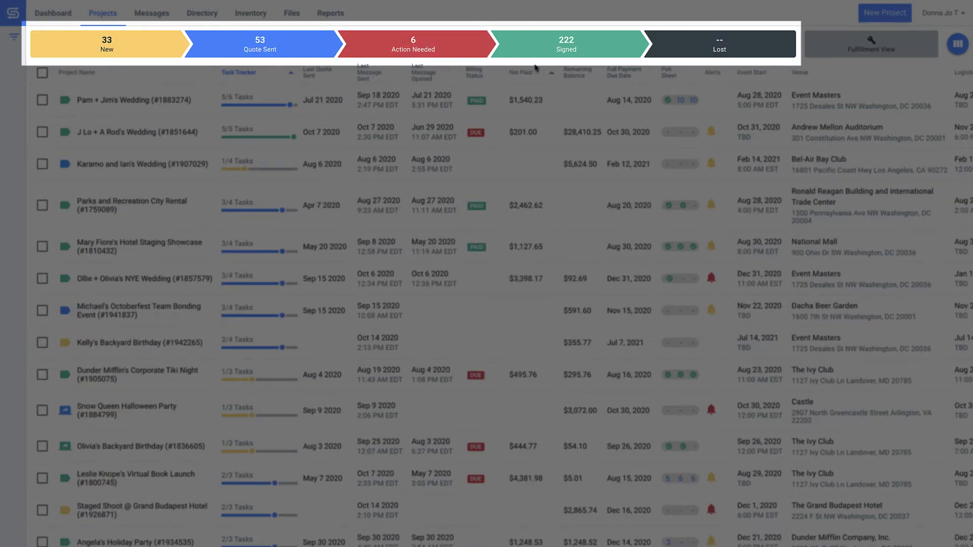
{"action": "left_click", "coordinate": [711, 72]}
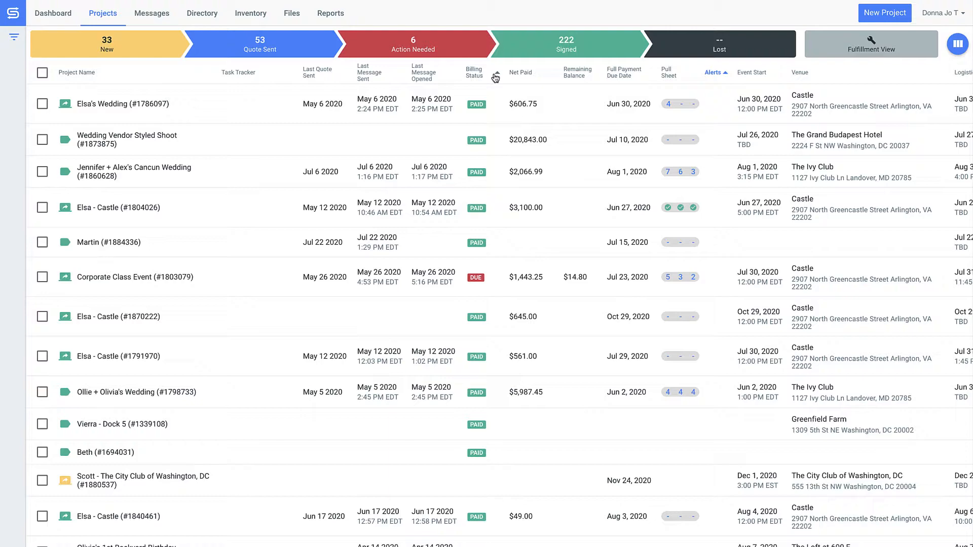
{"action": "left_click", "coordinate": [473, 72]}
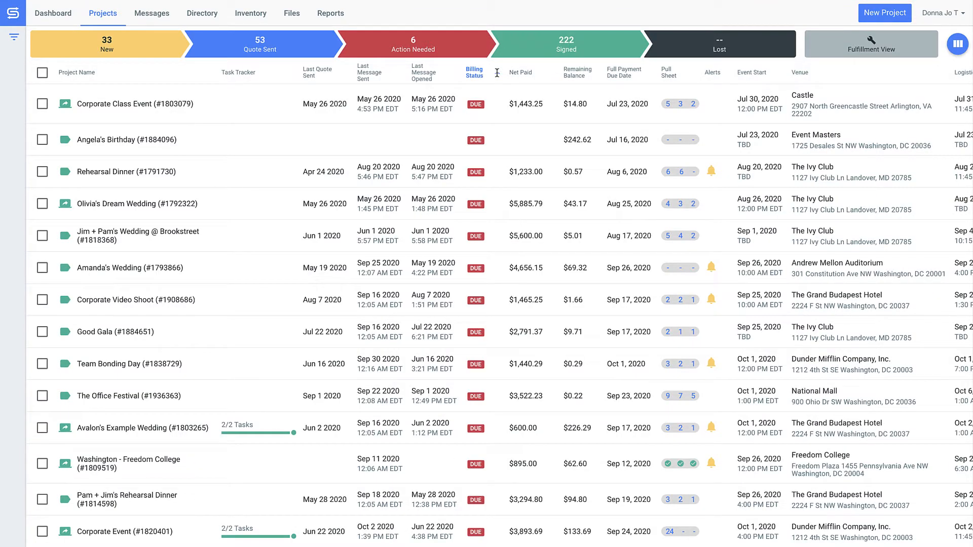
{"action": "left_click", "coordinate": [14, 37]}
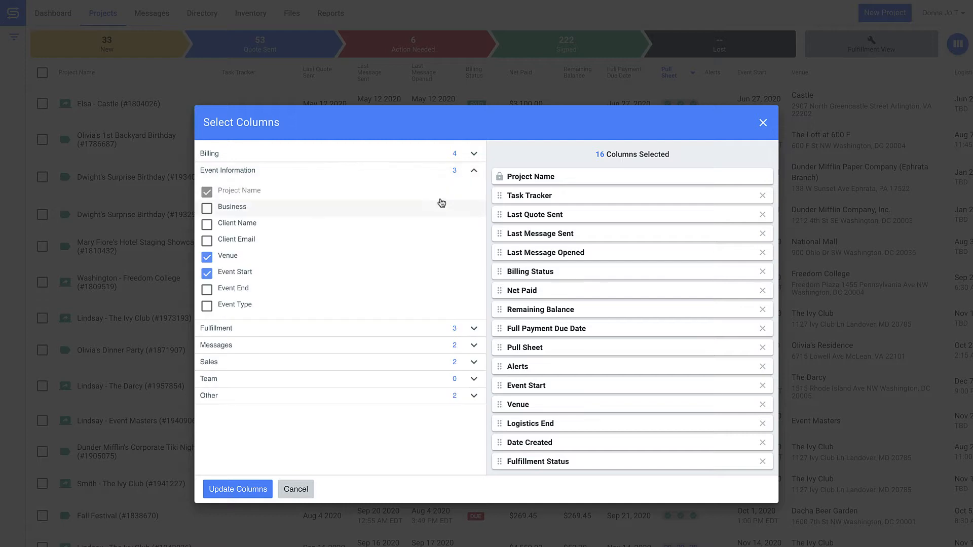
Tick Client Name under Event Information and apply the updated column selection
{"action": "left_click", "coordinate": [206, 224]}
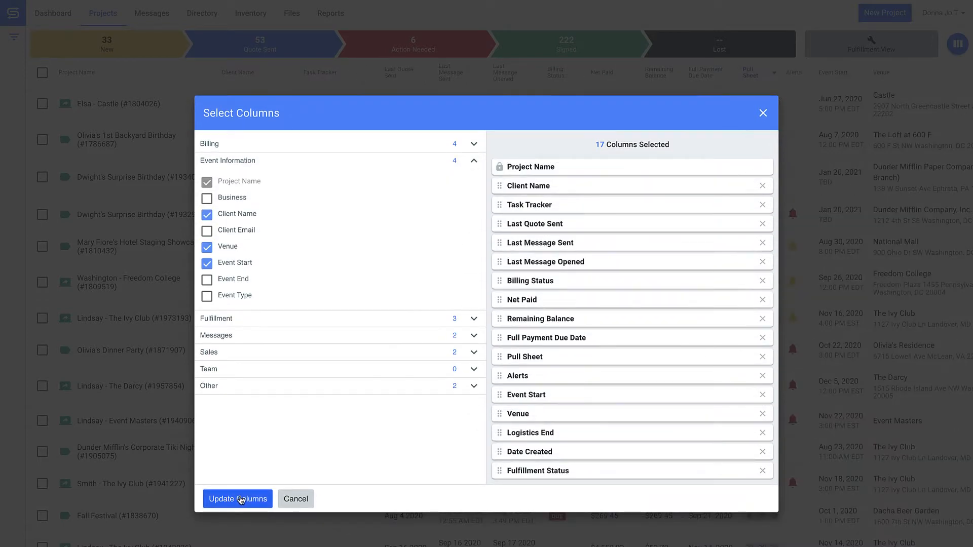
{"action": "left_click", "coordinate": [237, 498]}
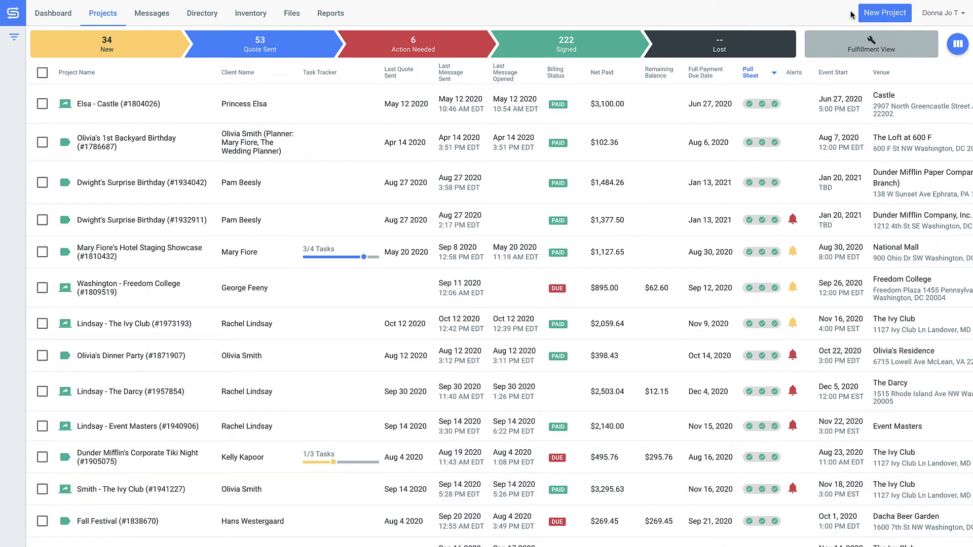
Start a new project for contact Angela and add line item groups with folding chairs
{"action": "left_click", "coordinate": [885, 12]}
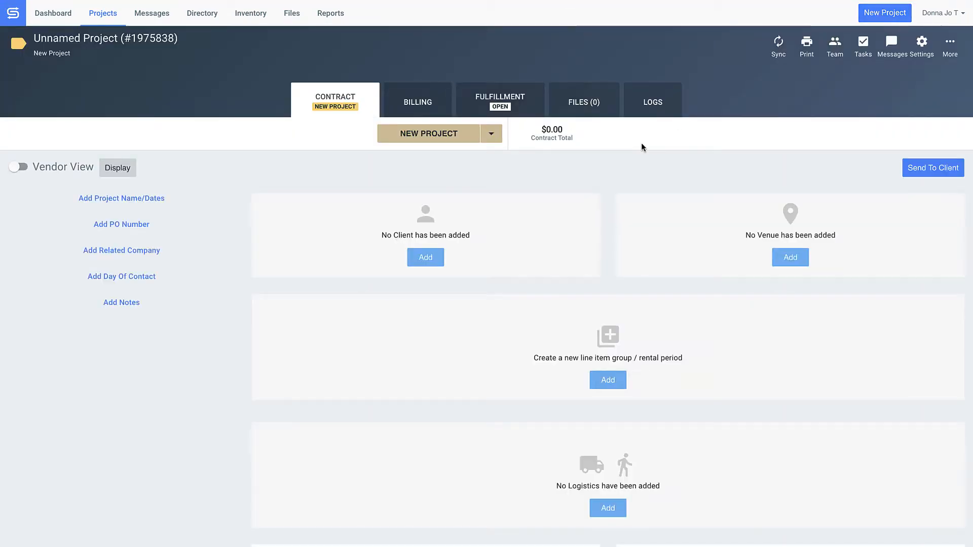
{"action": "type", "text": "angel"}
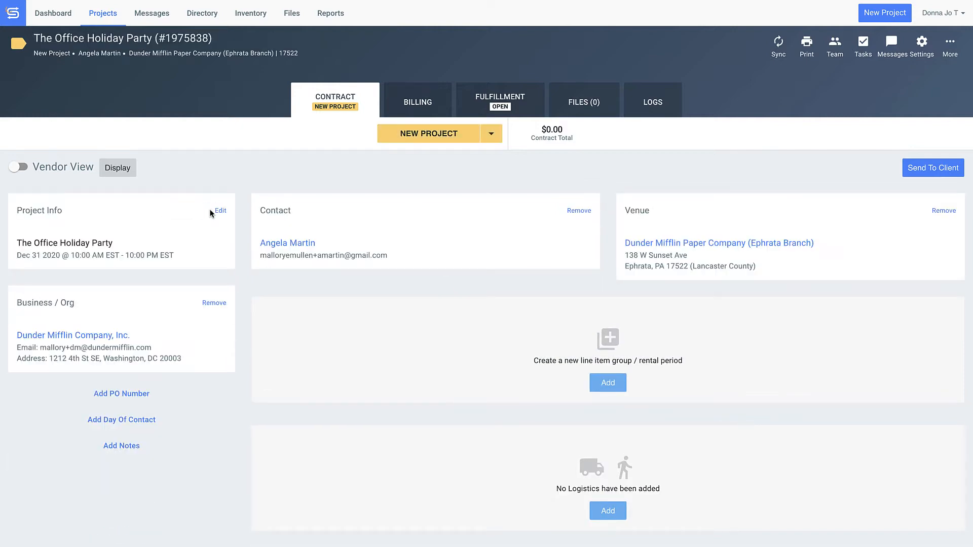
{"action": "left_click", "coordinate": [607, 381]}
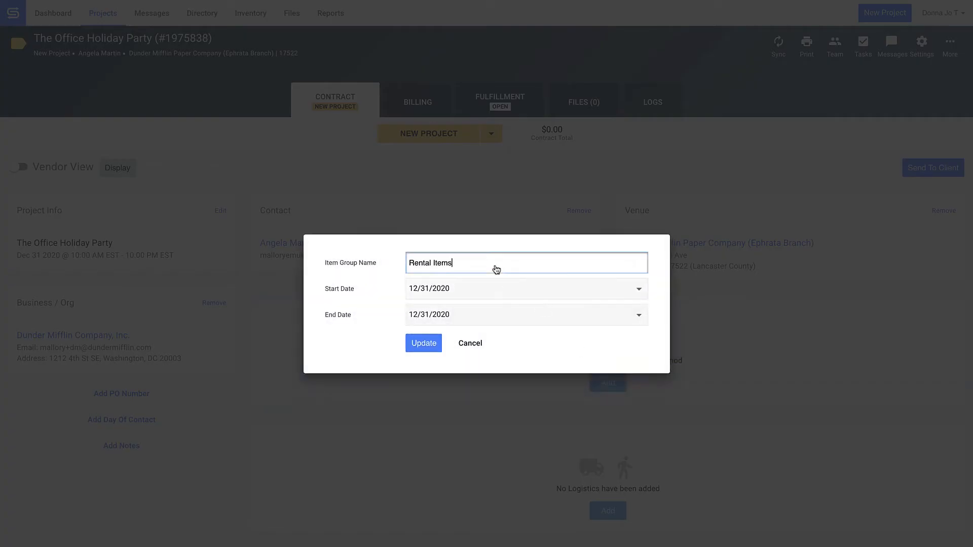
{"action": "left_click", "coordinate": [423, 343]}
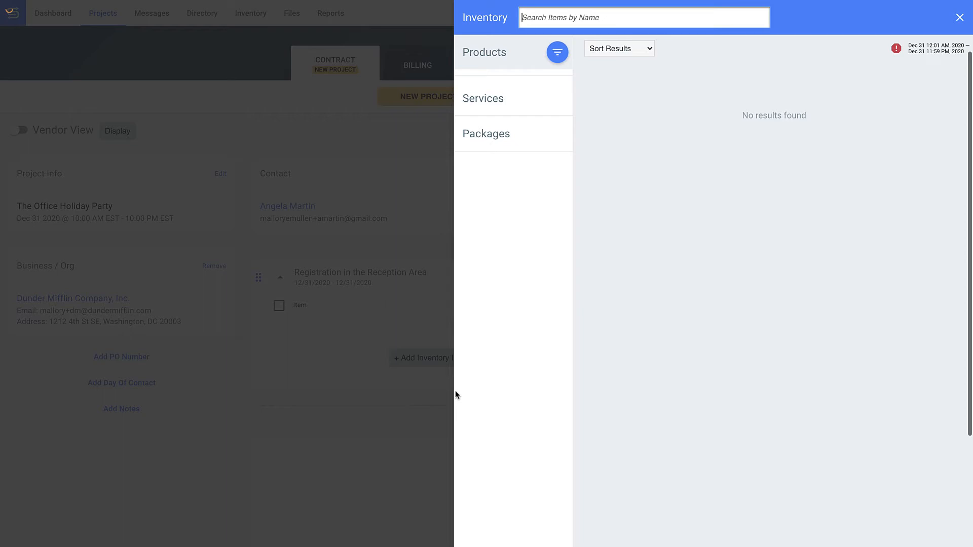
{"action": "type", "text": "folding chair"}
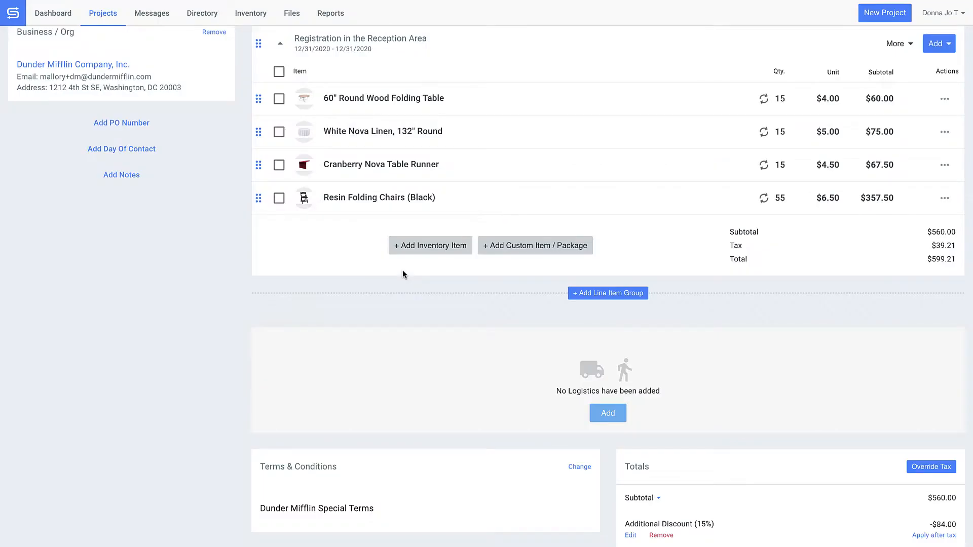
{"action": "left_click", "coordinate": [607, 293]}
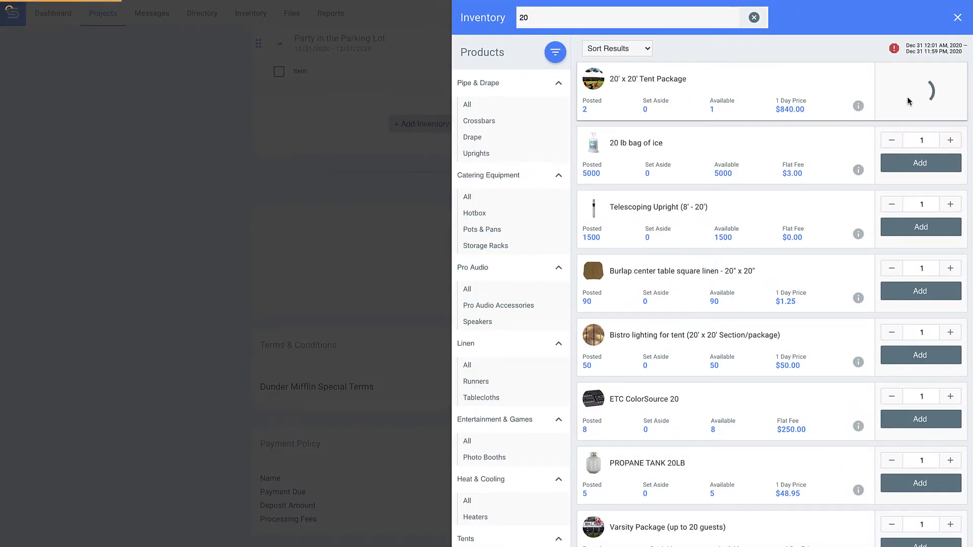
{"action": "left_click", "coordinate": [957, 16]}
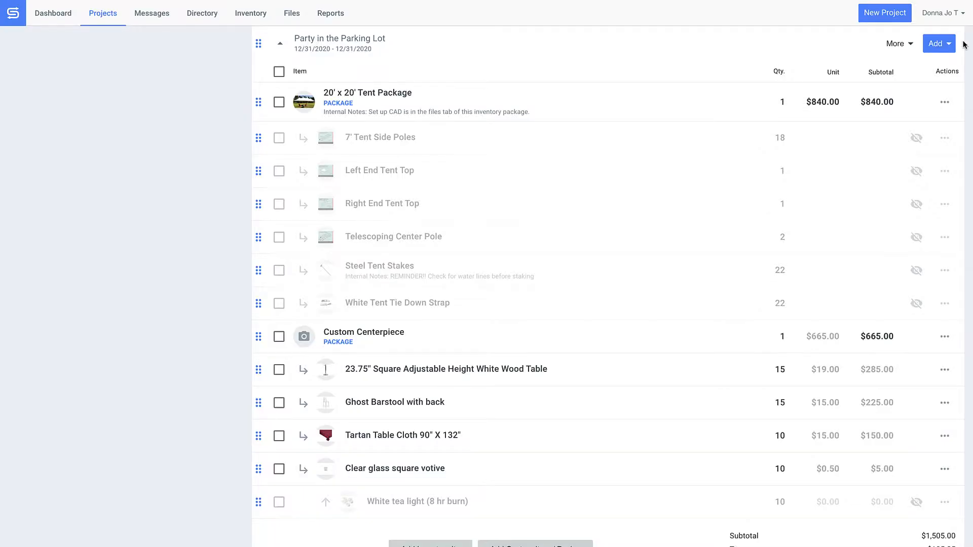
Add the After hours delivery service under Logistics and save the project
{"action": "scroll", "scroll_direction": "down", "scroll_amount": 3}
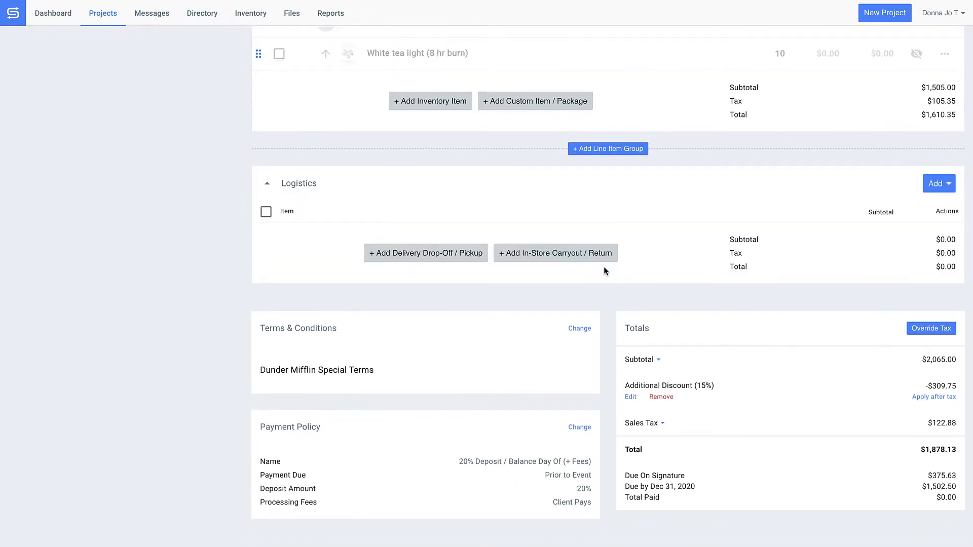
{"action": "left_click", "coordinate": [425, 254]}
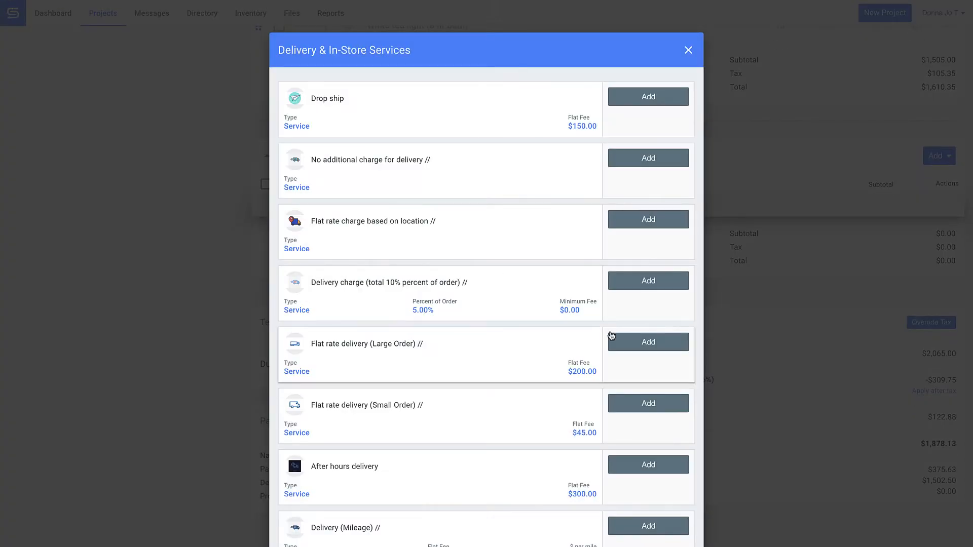
{"action": "left_click", "coordinate": [648, 342]}
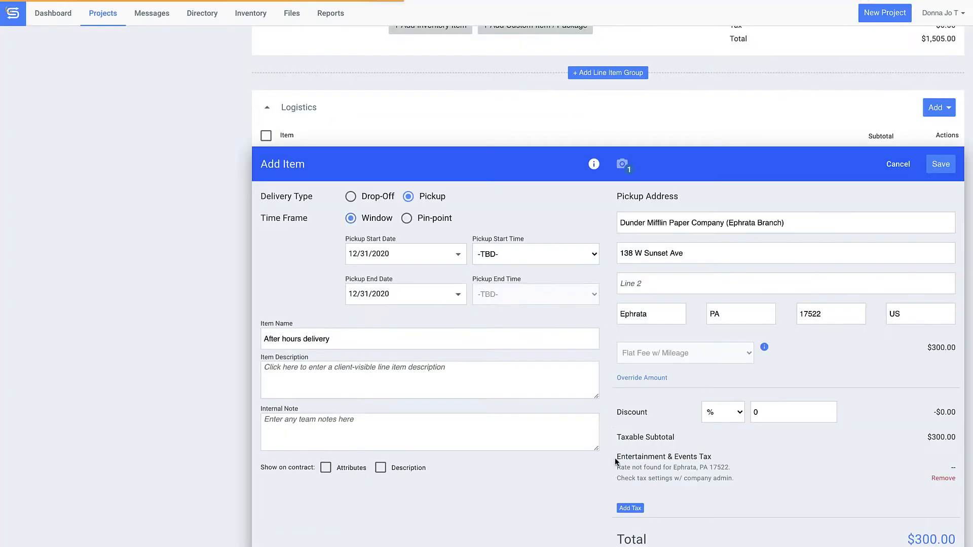
{"action": "left_click", "coordinate": [939, 164]}
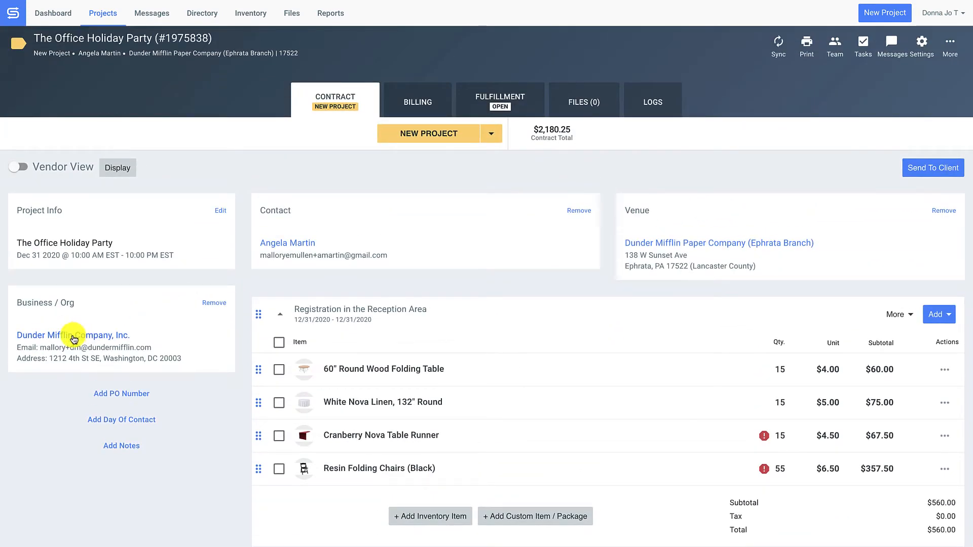
Review Dunder Mifflin's contacts, upcoming projects and account balance, then close the business panel
{"action": "left_click", "coordinate": [73, 335]}
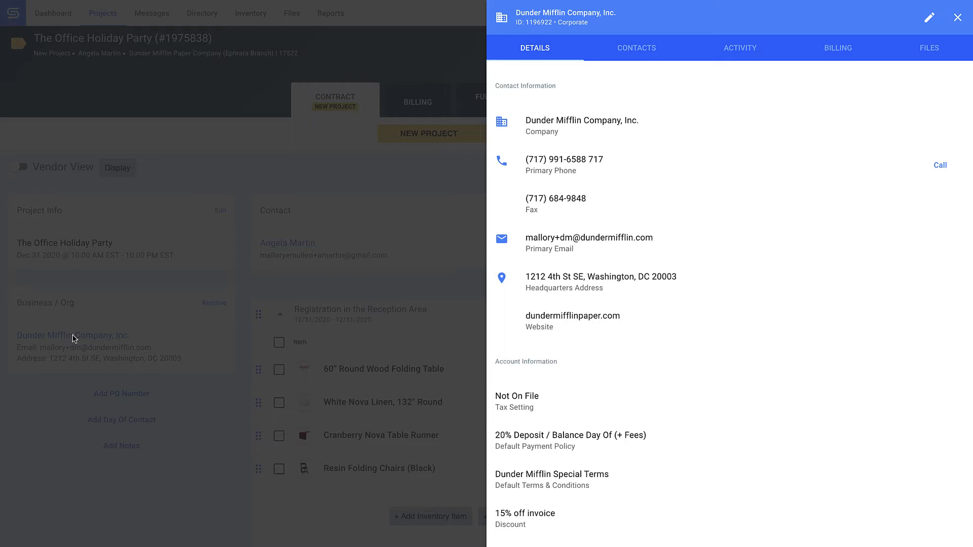
{"action": "mouse_move", "coordinate": [426, 184]}
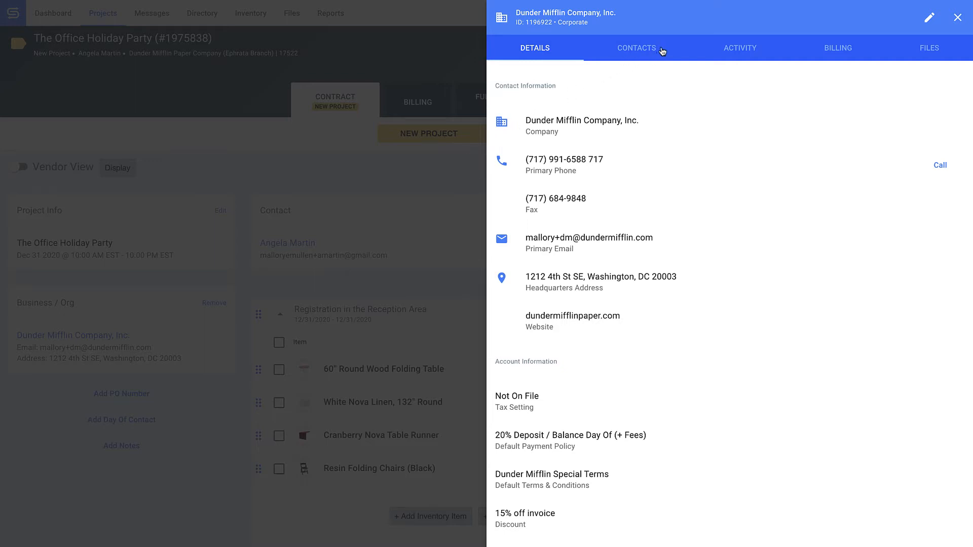
{"action": "left_click", "coordinate": [636, 47]}
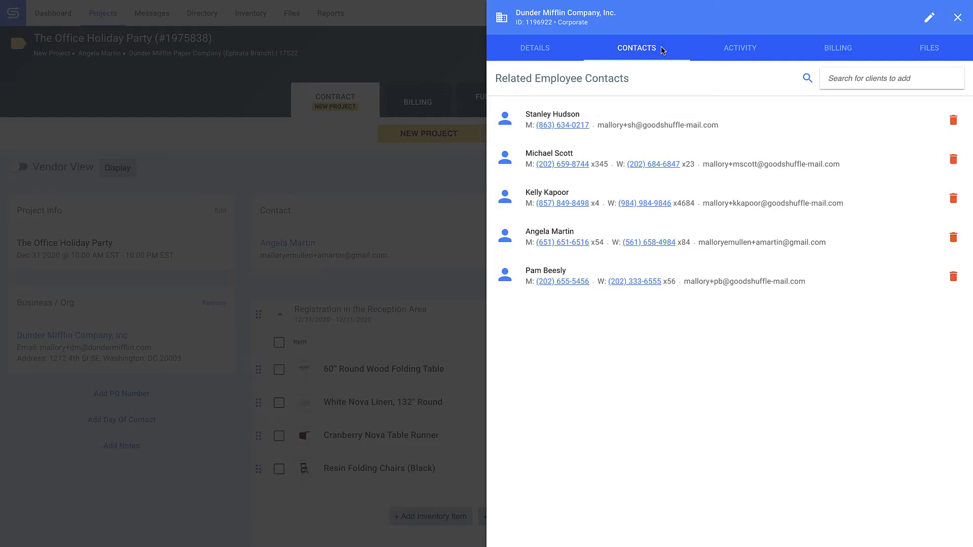
{"action": "mouse_move", "coordinate": [801, 51]}
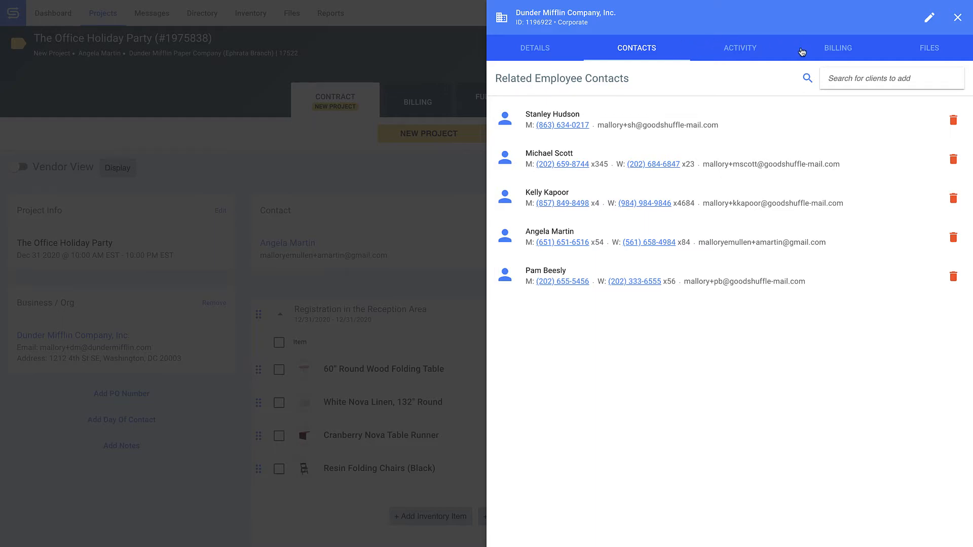
{"action": "left_click", "coordinate": [740, 48]}
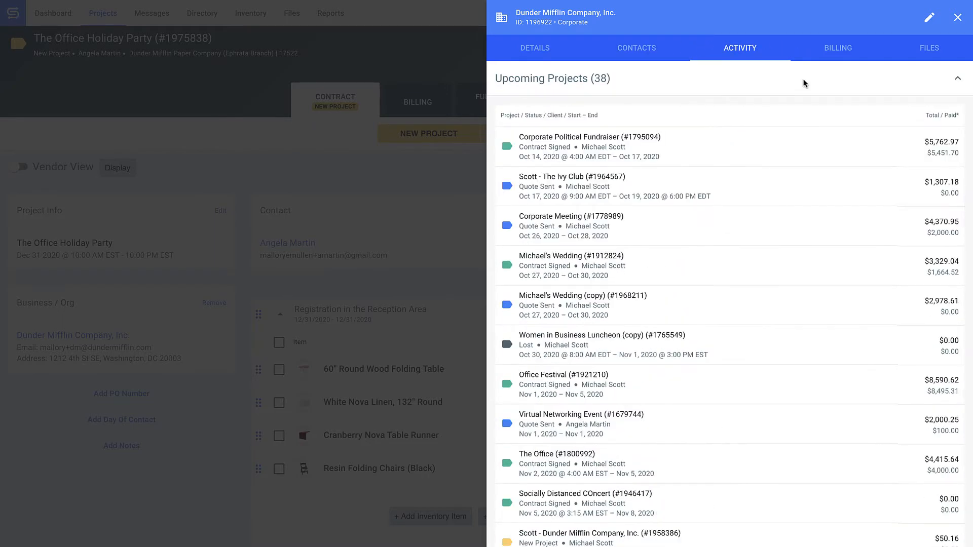
{"action": "left_click", "coordinate": [837, 48]}
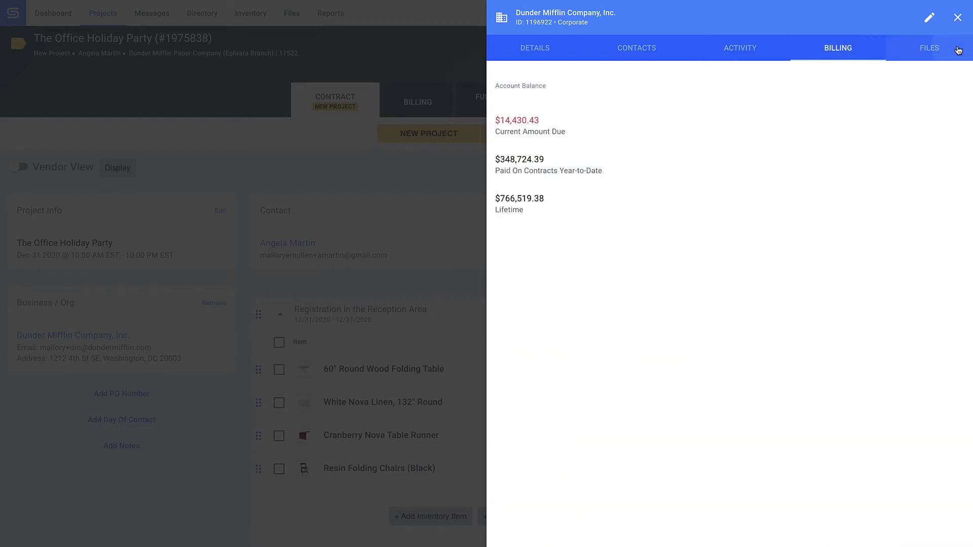
{"action": "left_click", "coordinate": [929, 48]}
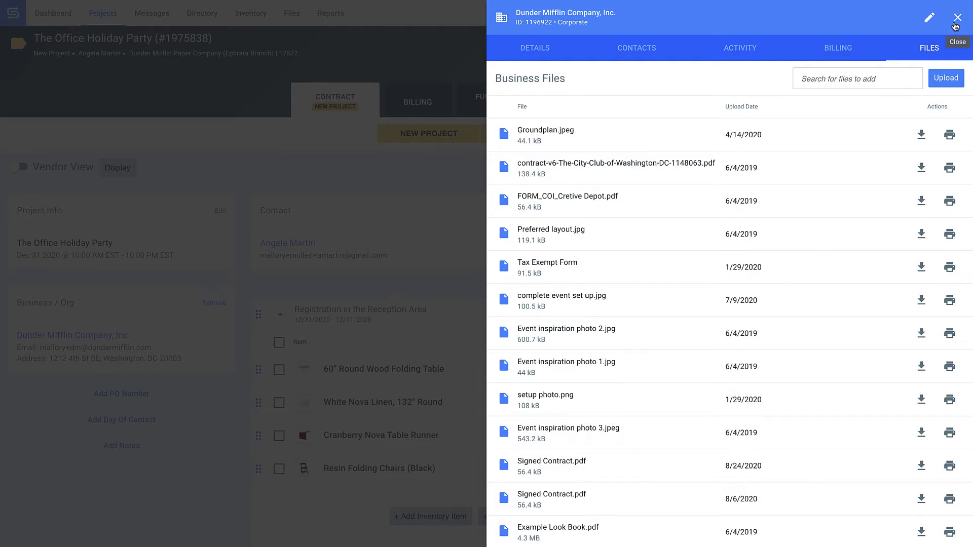
{"action": "left_click", "coordinate": [956, 18]}
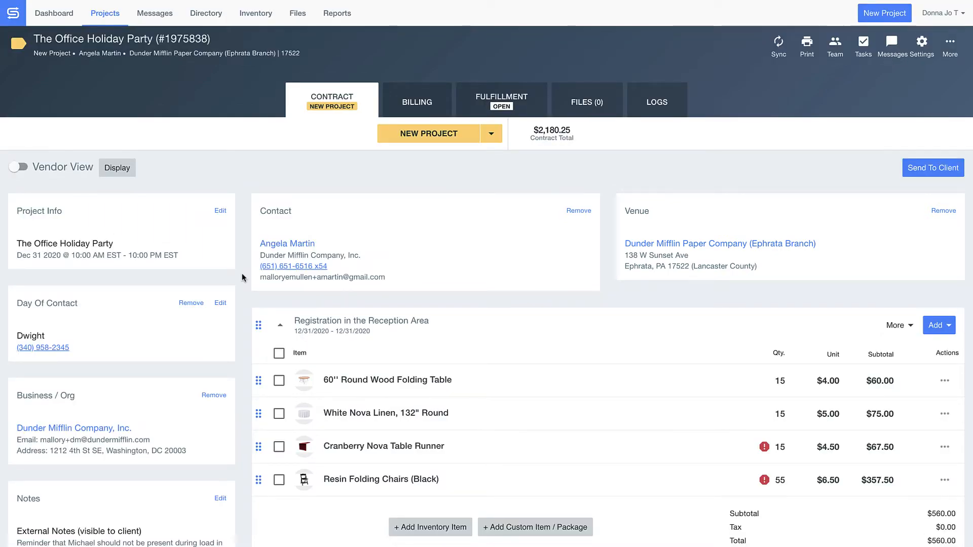
Hide a Custom Centerpiece accessory item in Party in the Parking Lot from the contract
{"action": "scroll", "scroll_direction": "down", "scroll_amount": 3}
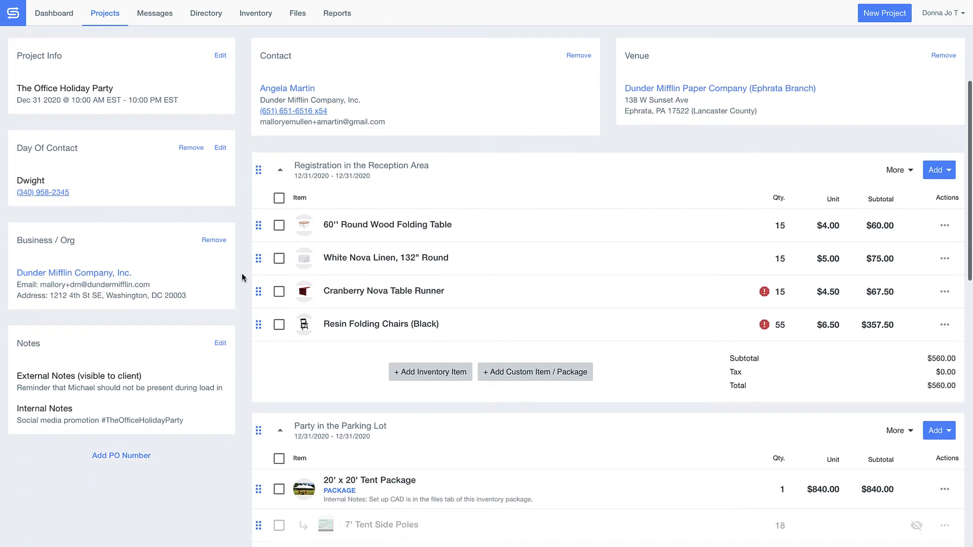
{"action": "scroll", "scroll_direction": "down", "scroll_amount": 3}
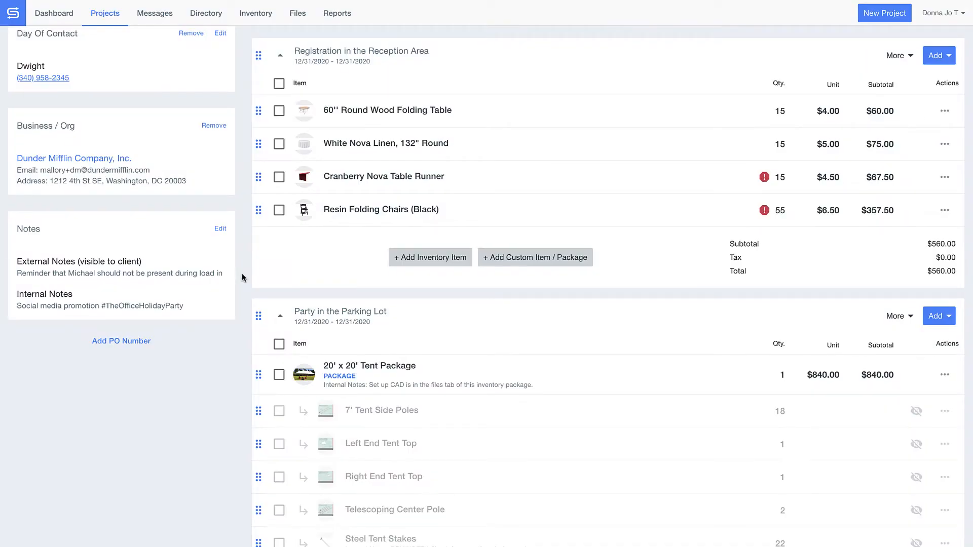
{"action": "scroll", "scroll_direction": "down", "scroll_amount": 3}
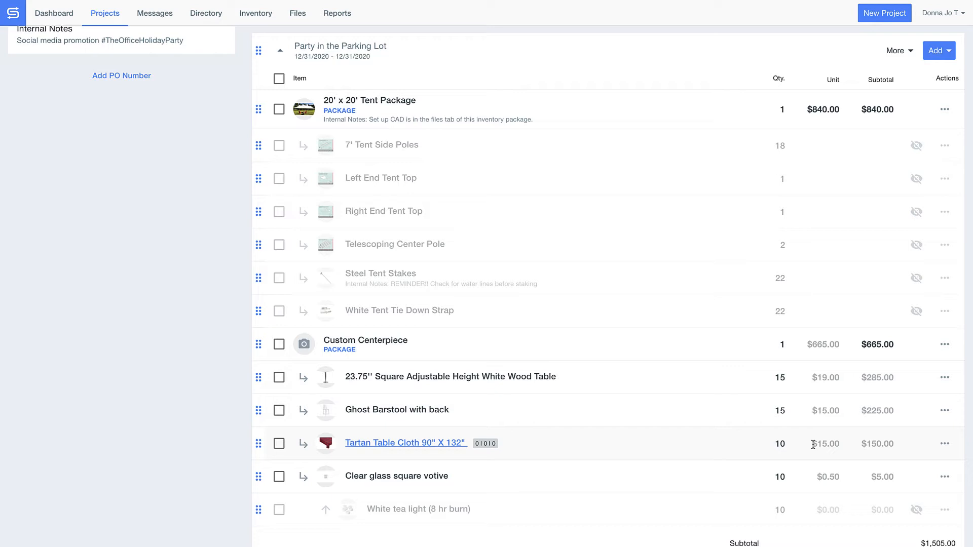
{"action": "left_click", "coordinate": [945, 445]}
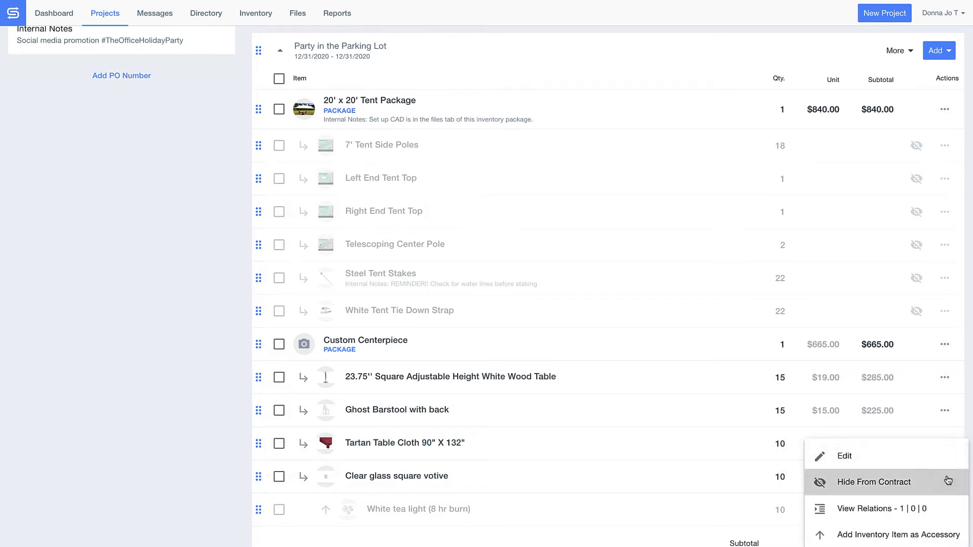
{"action": "left_click", "coordinate": [875, 482]}
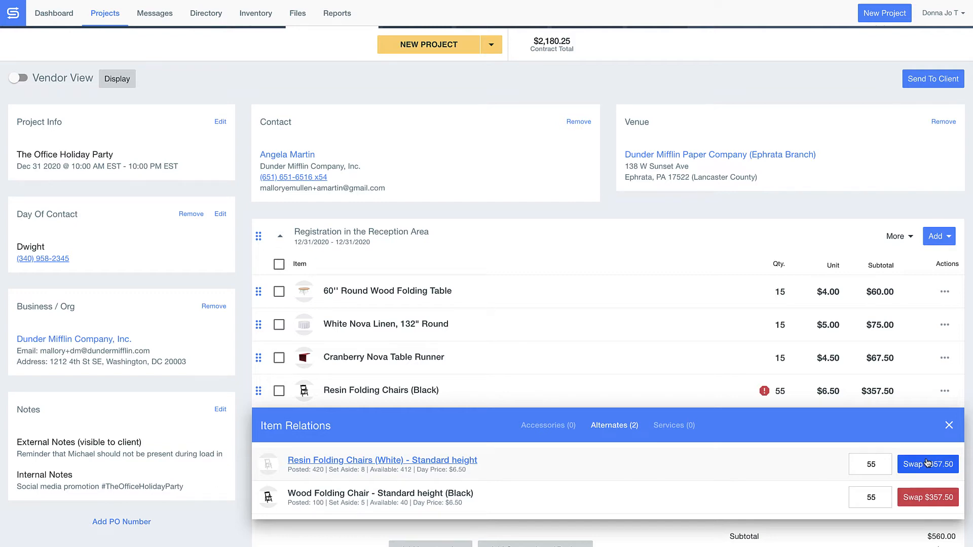
Swap in Resin Folding Chairs (White) for the black chairs and send the contract to the client
{"action": "left_click", "coordinate": [928, 464]}
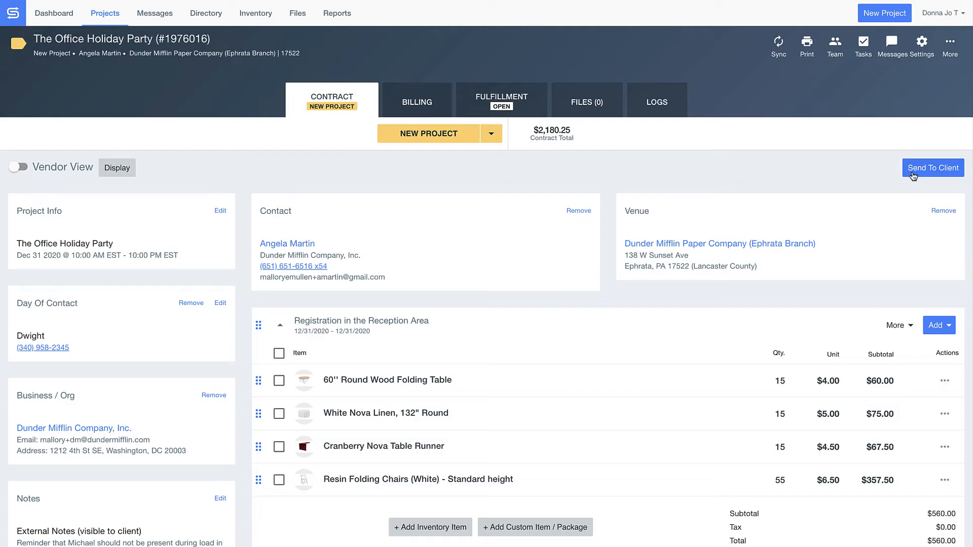
{"action": "left_click", "coordinate": [931, 167]}
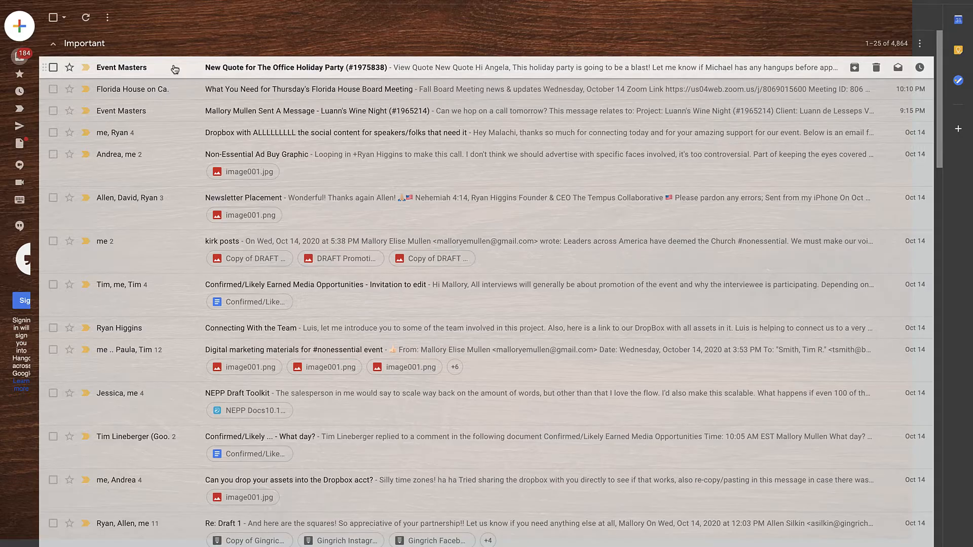
Open the New Quote email and view the holiday party quote online
{"action": "left_click", "coordinate": [274, 67]}
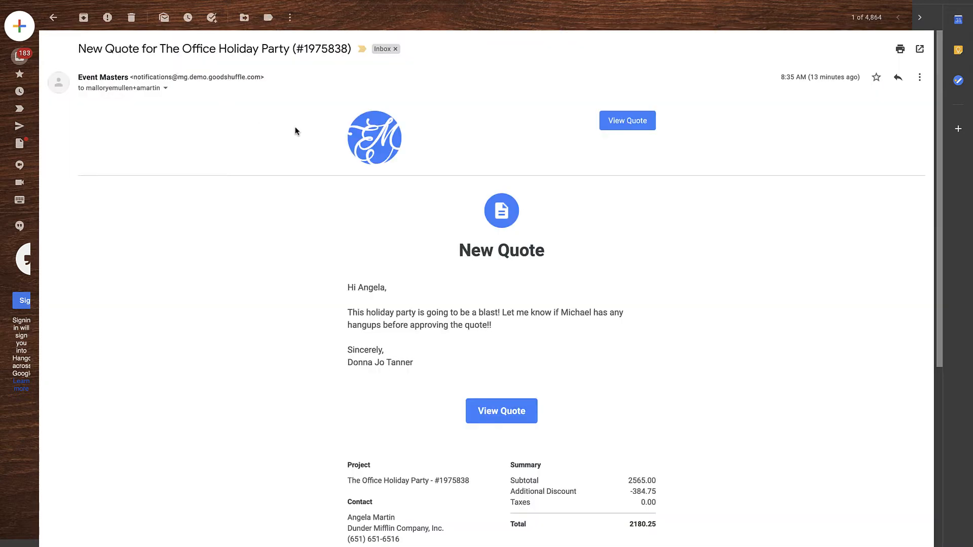
{"action": "scroll", "scroll_direction": "down", "scroll_amount": 3}
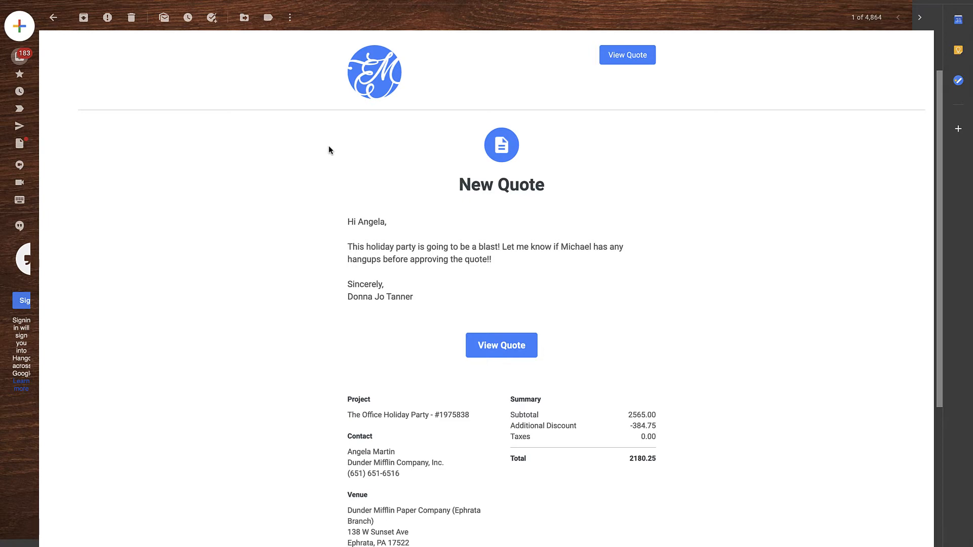
{"action": "left_click", "coordinate": [627, 55]}
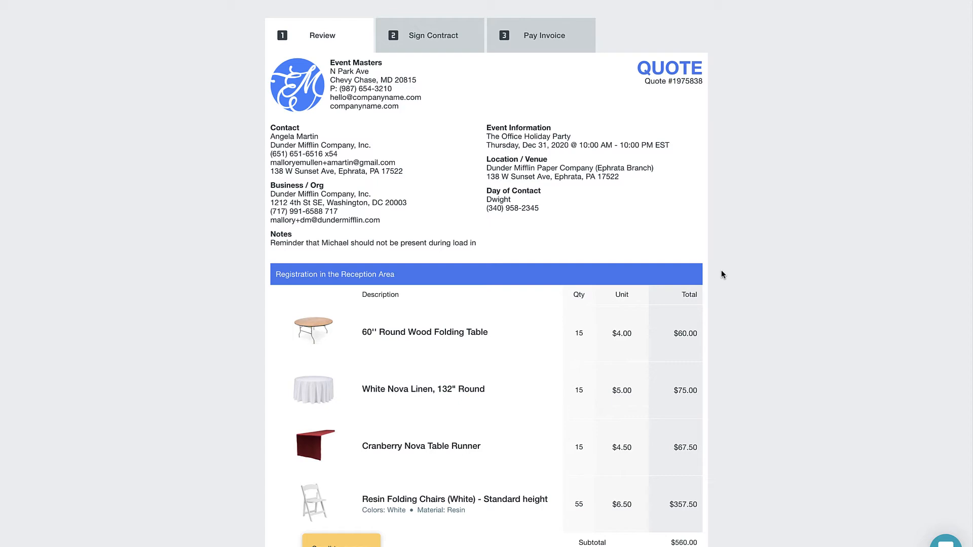
Browse the quote's tent package photos and approve the quote
{"action": "scroll", "scroll_direction": "down", "scroll_amount": 3}
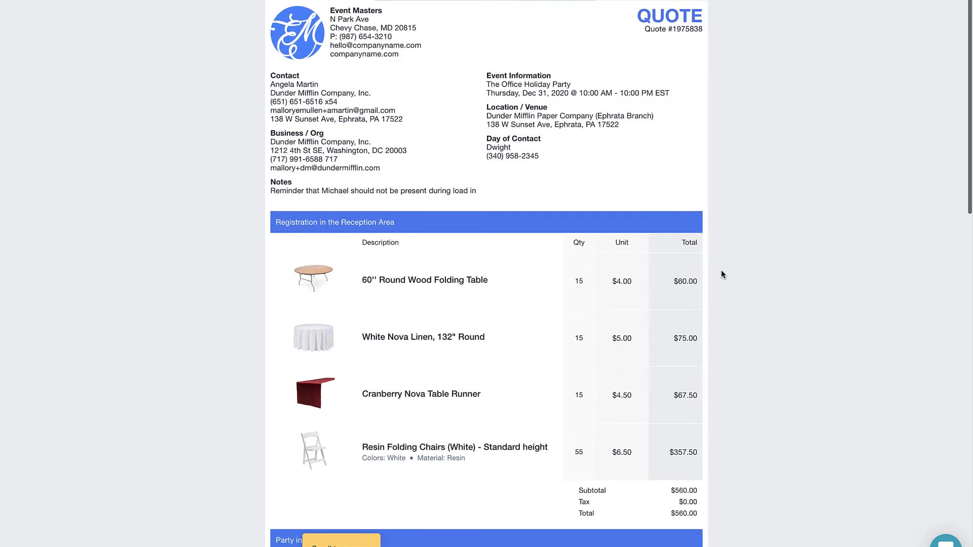
{"action": "scroll", "scroll_direction": "down", "scroll_amount": 3}
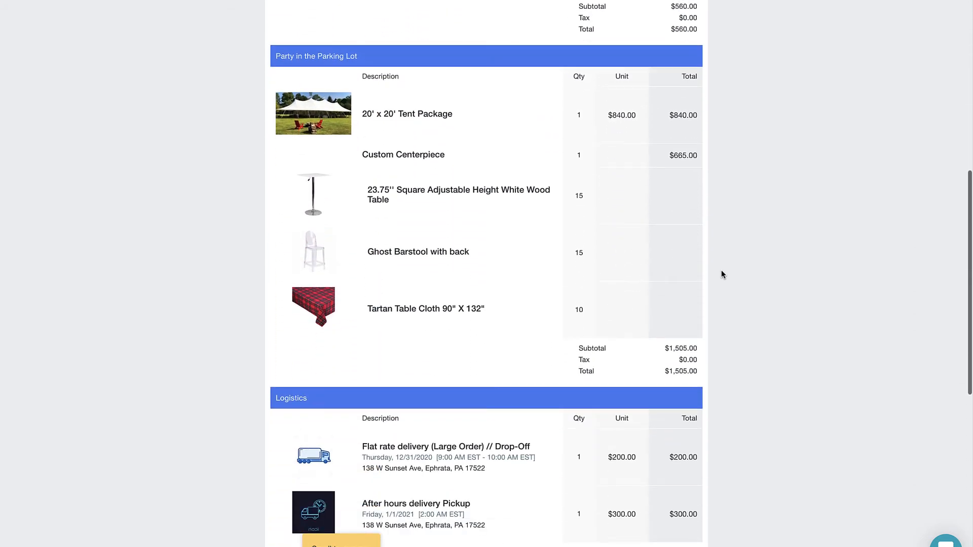
{"action": "left_click", "coordinate": [314, 113]}
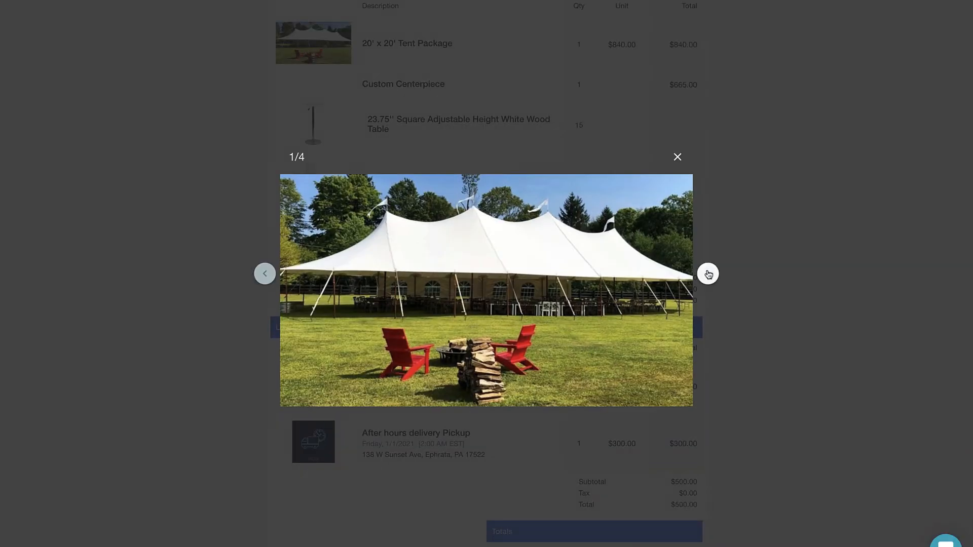
{"action": "left_click", "coordinate": [677, 157]}
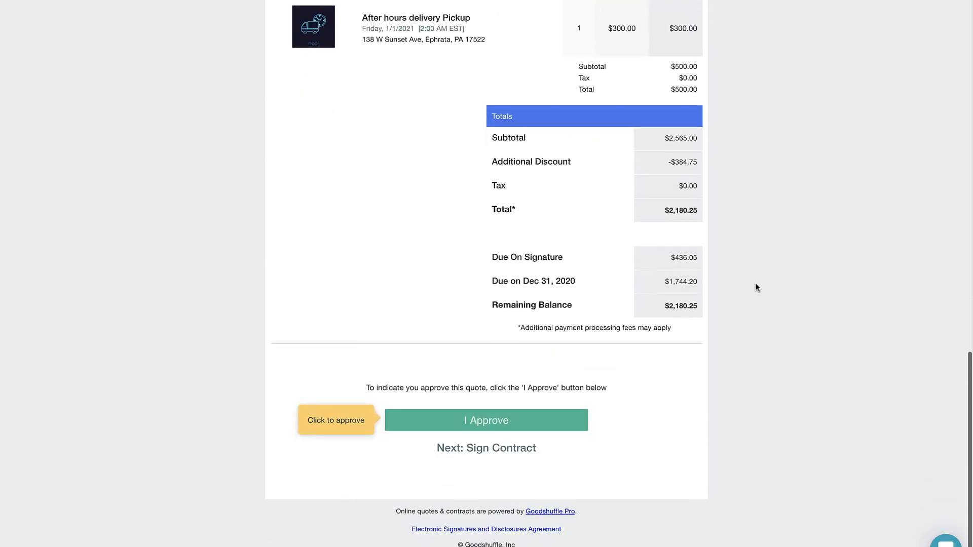
{"action": "left_click", "coordinate": [486, 420]}
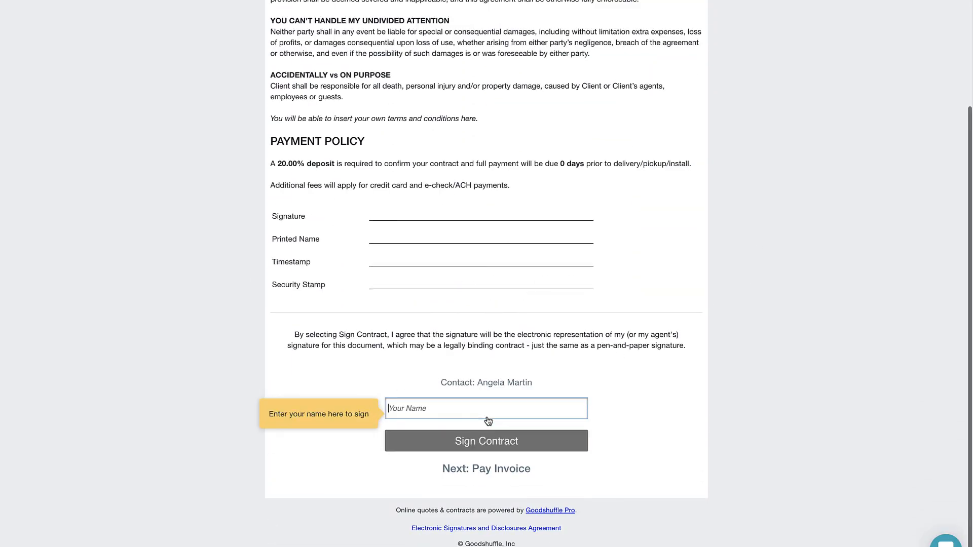
Sign the contract as Angela Martin and confirm the deposit payment
{"action": "type", "text": "Angela M"}
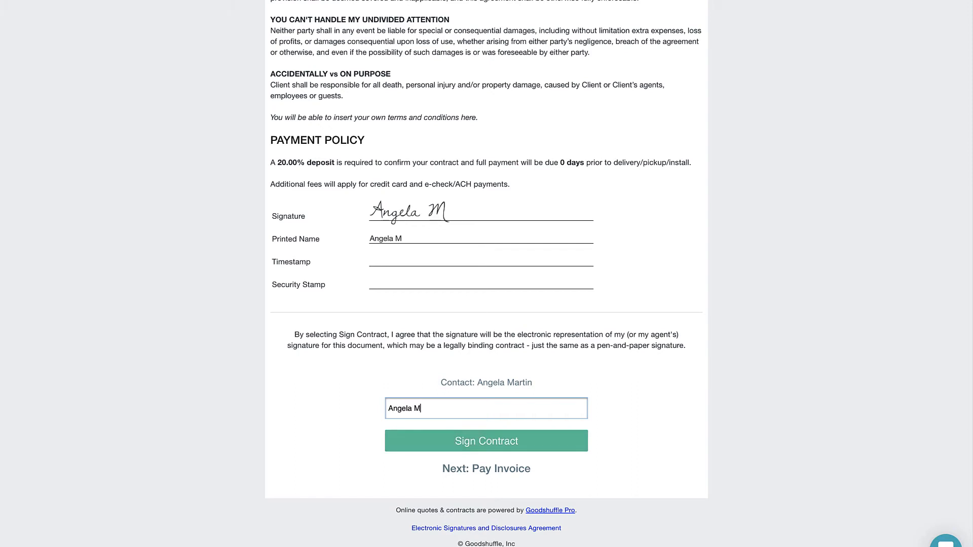
{"action": "type", "text": "artin"}
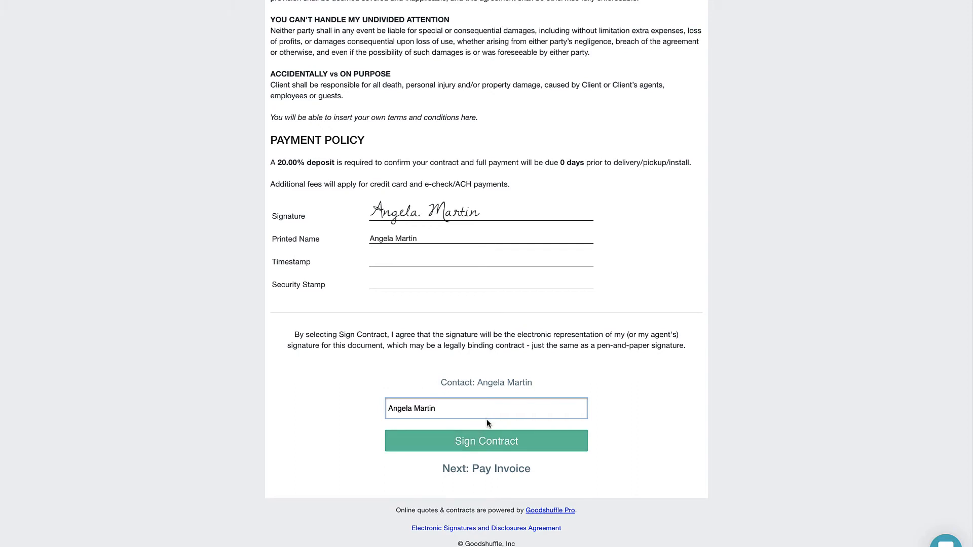
{"action": "left_click", "coordinate": [486, 441]}
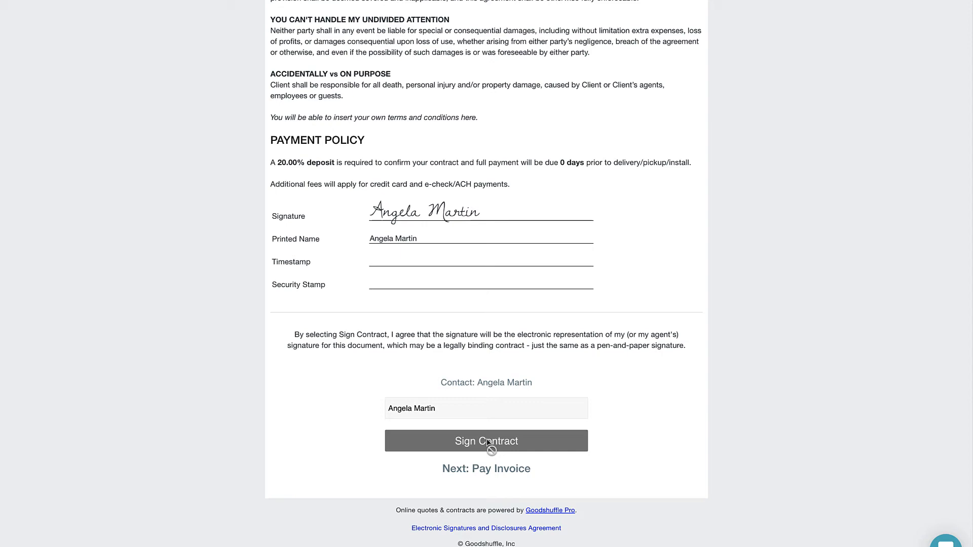
{"action": "left_click", "coordinate": [486, 440]}
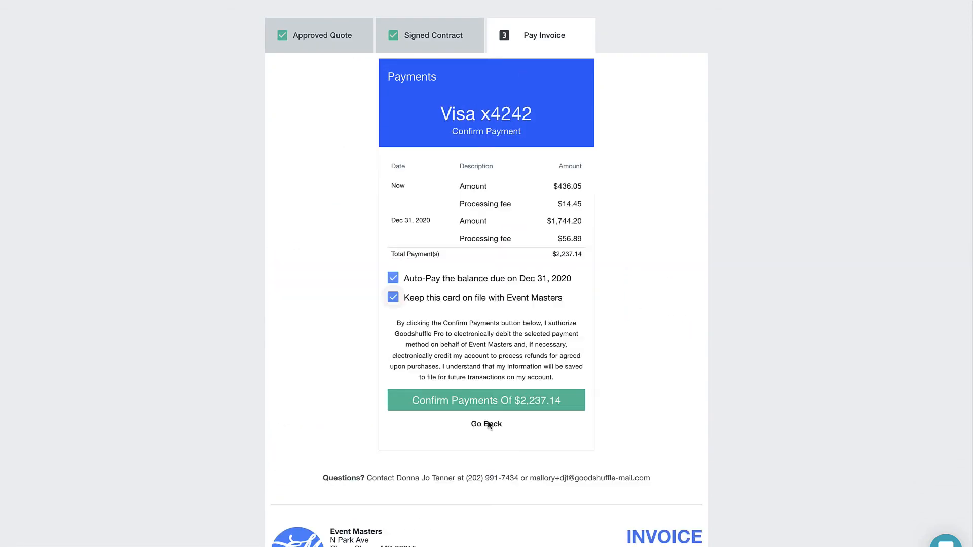
{"action": "left_click", "coordinate": [486, 400]}
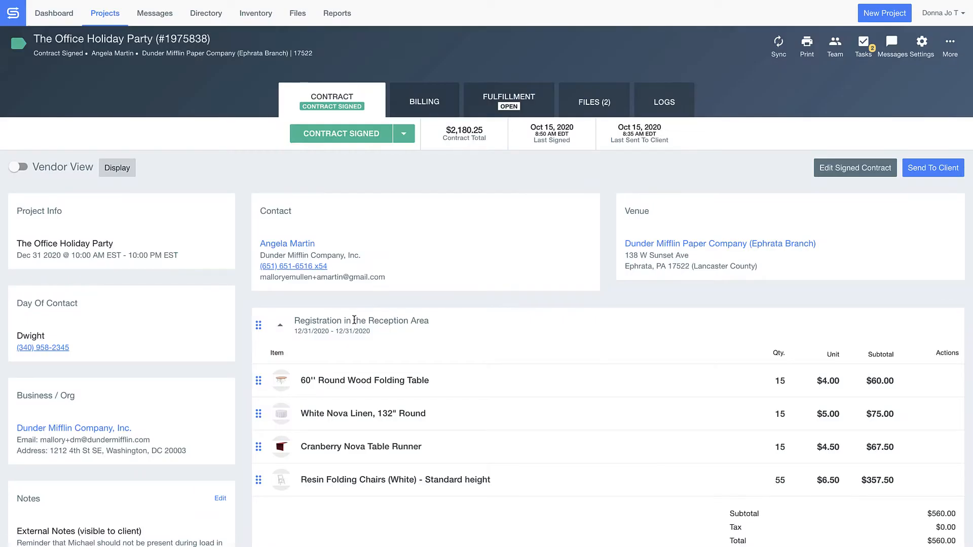
{"action": "mouse_move", "coordinate": [424, 101]}
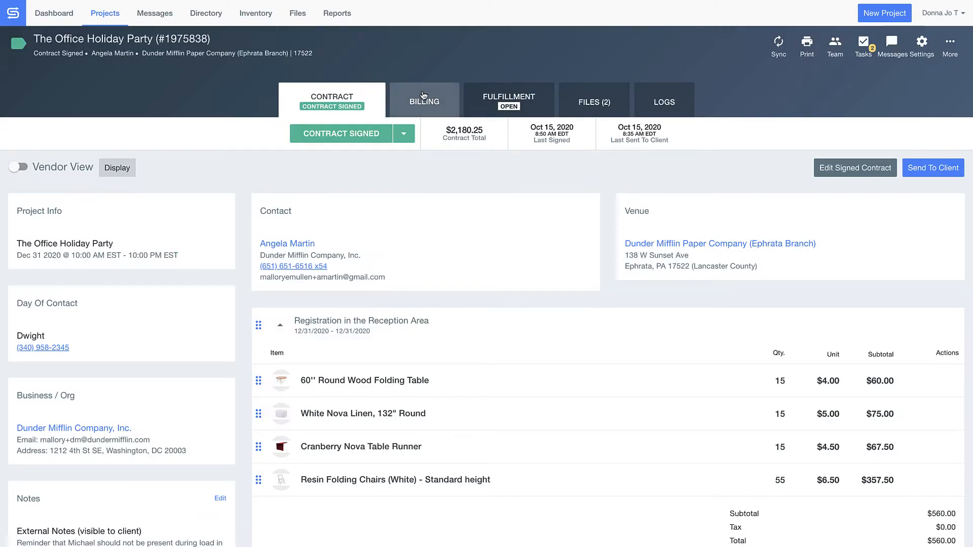
Capture a second $100 card payment under Billing, then view the Fulfillment overview
{"action": "left_click", "coordinate": [423, 99]}
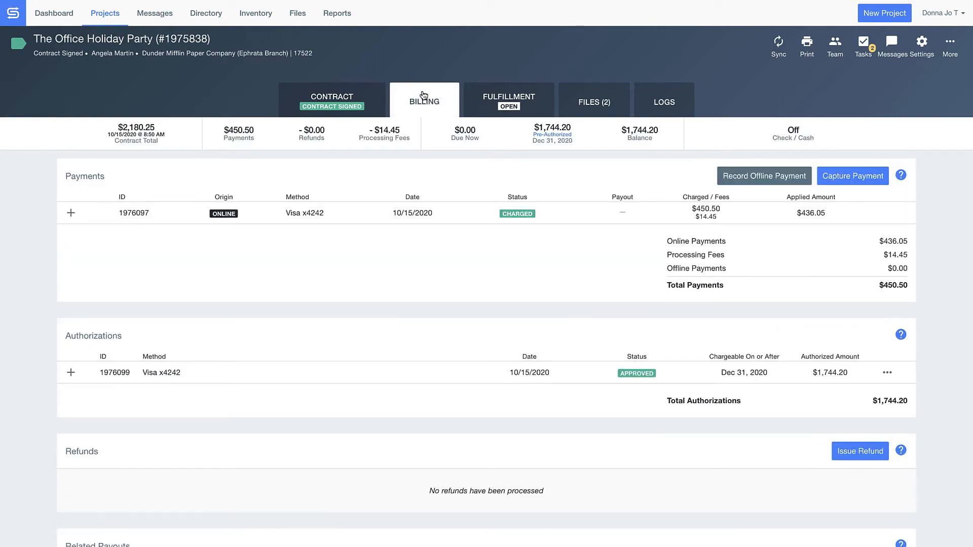
{"action": "left_click", "coordinate": [851, 176]}
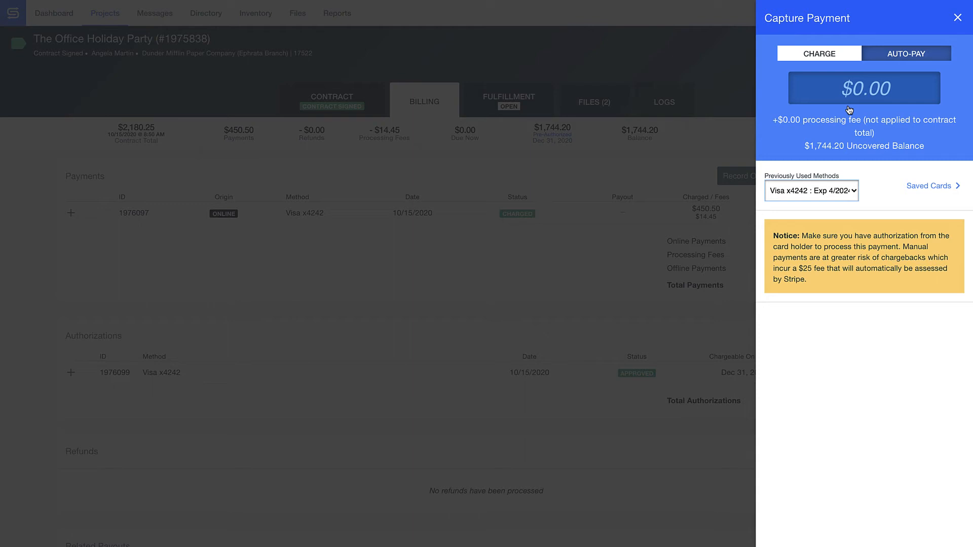
{"action": "left_click", "coordinate": [862, 88]}
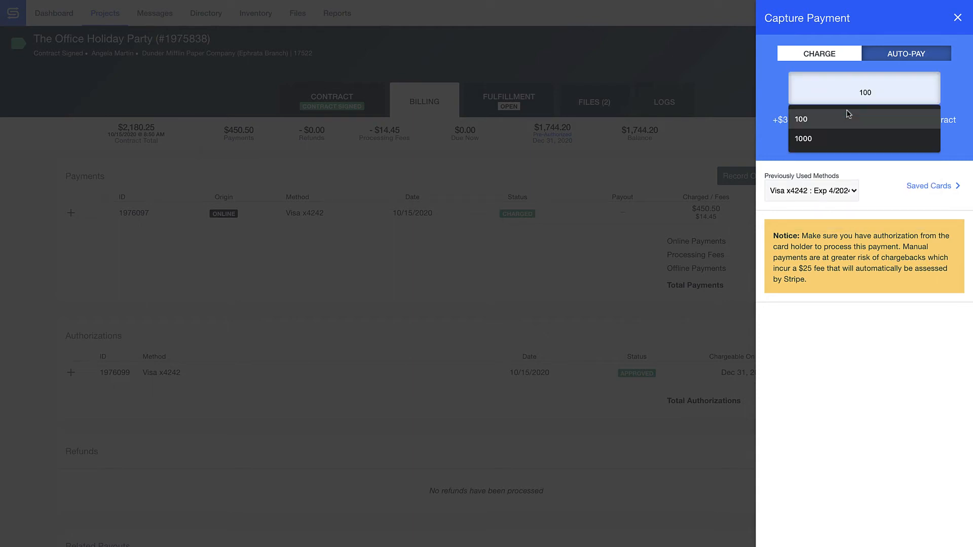
{"action": "left_click", "coordinate": [863, 119]}
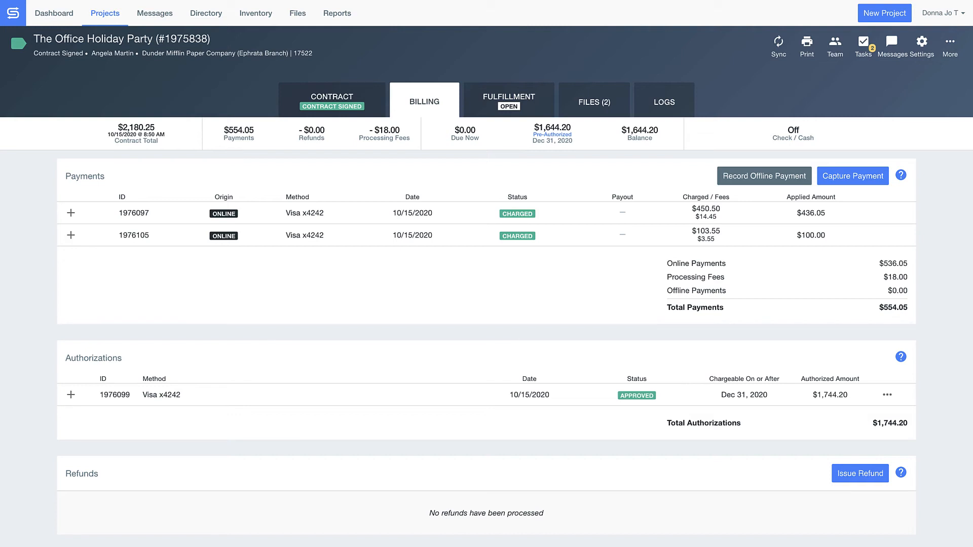
{"action": "mouse_move", "coordinate": [716, 406]}
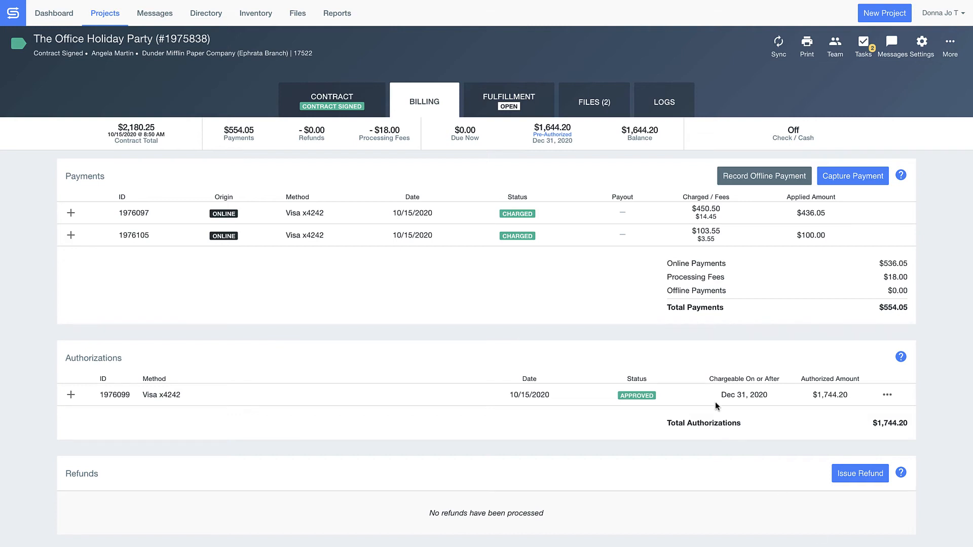
{"action": "left_click", "coordinate": [509, 102]}
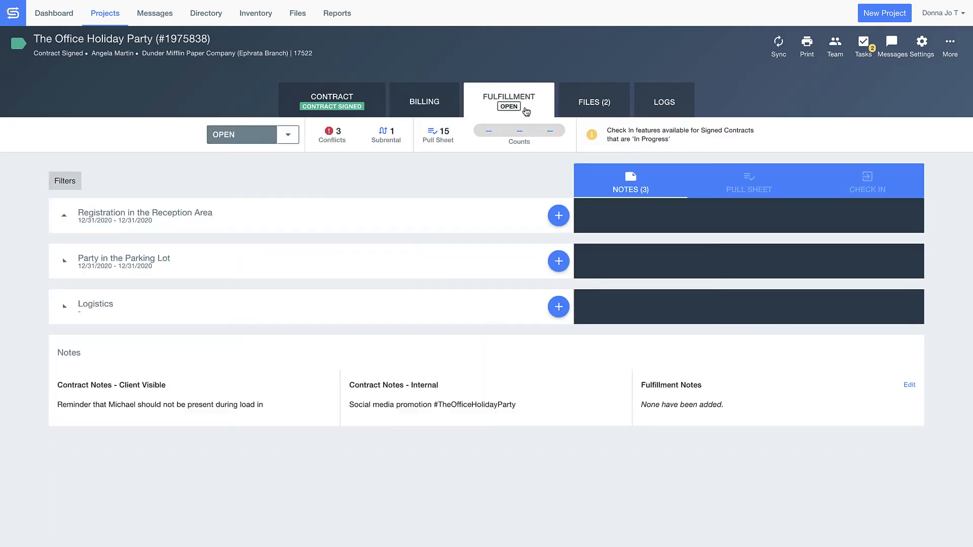
Mark the 60" Round Wood Folding Table pulled, reviewed and unloaded on the pull sheet
{"action": "left_click", "coordinate": [64, 215]}
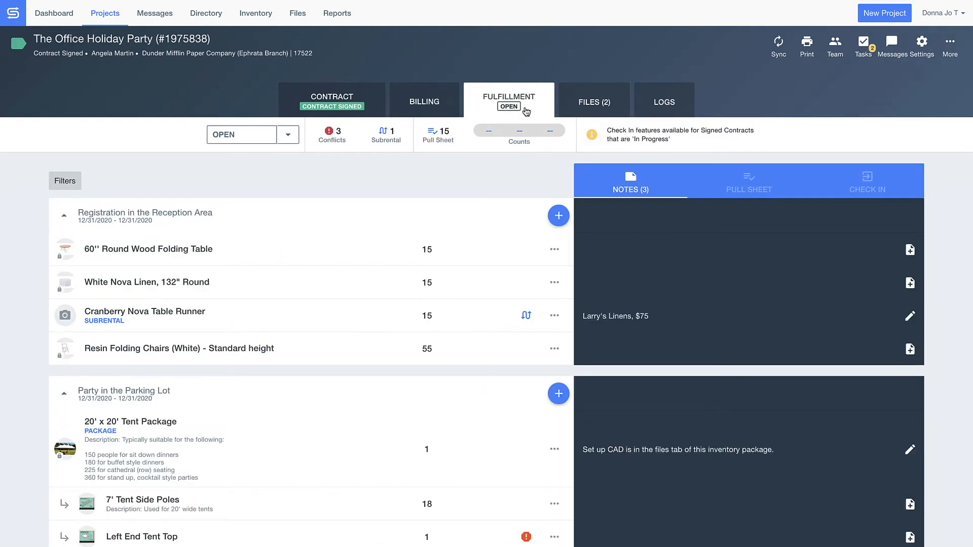
{"action": "left_click", "coordinate": [748, 185]}
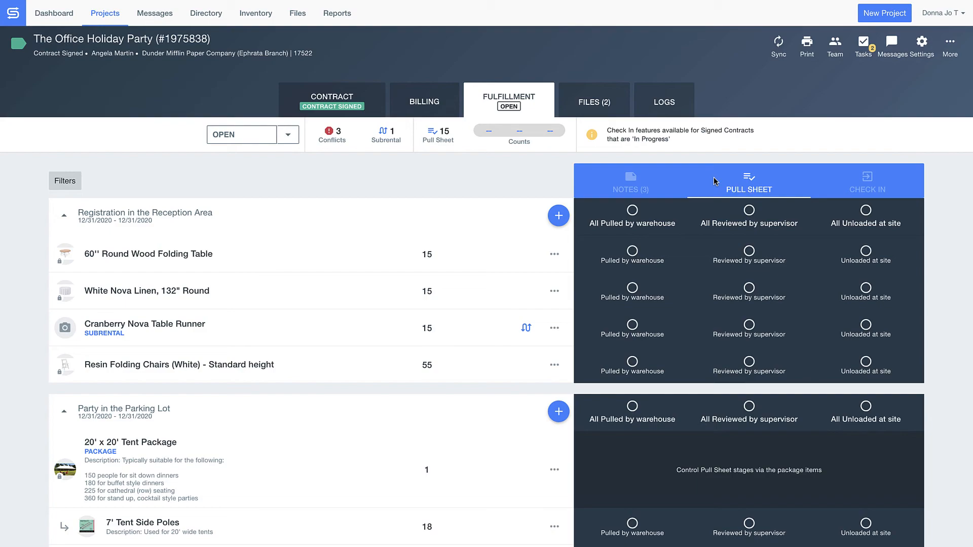
{"action": "scroll", "scroll_direction": "down", "scroll_amount": 3}
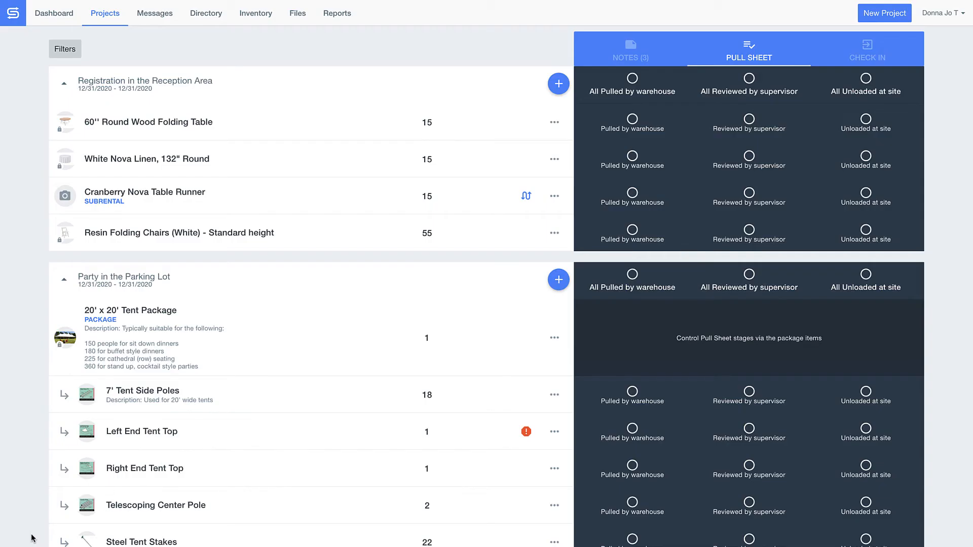
{"action": "left_click", "coordinate": [865, 118]}
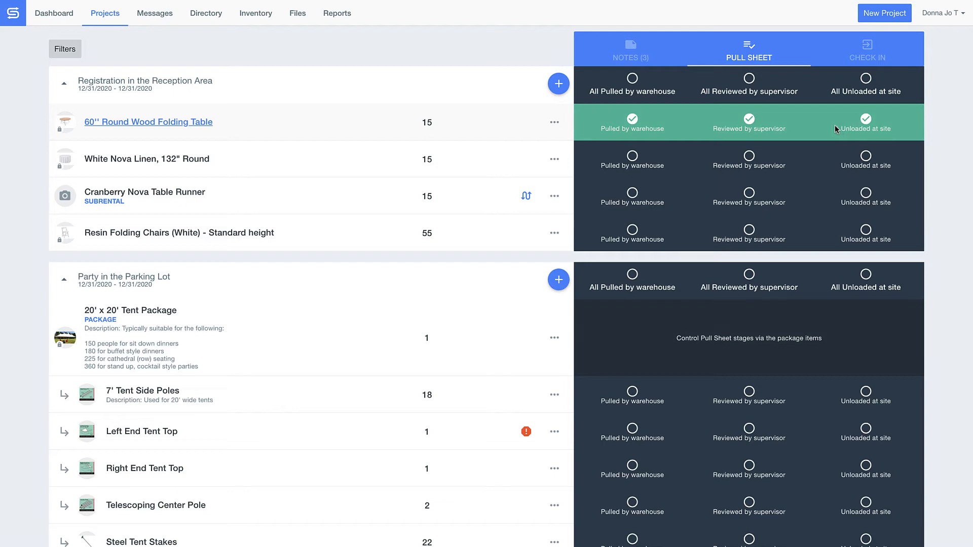
{"action": "left_click", "coordinate": [630, 49]}
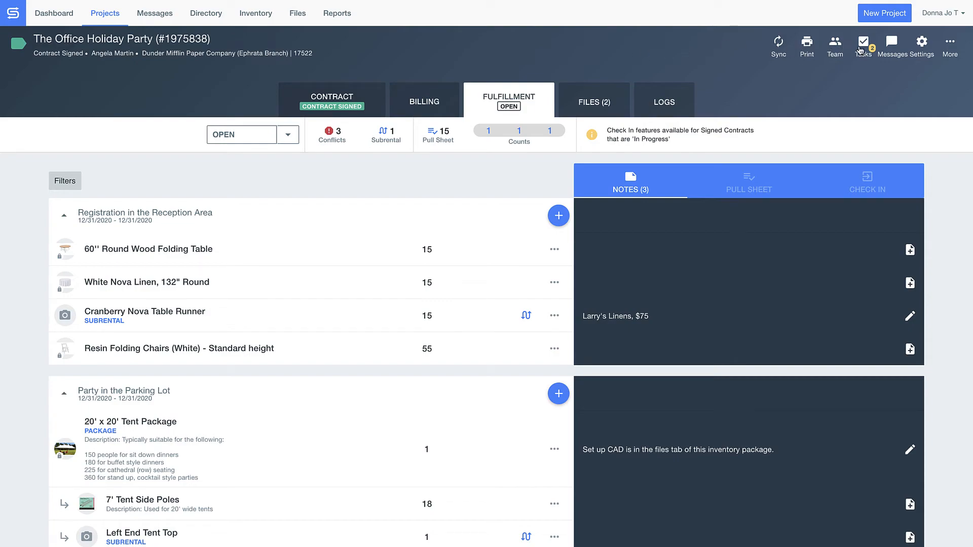
{"action": "left_click", "coordinate": [862, 42]}
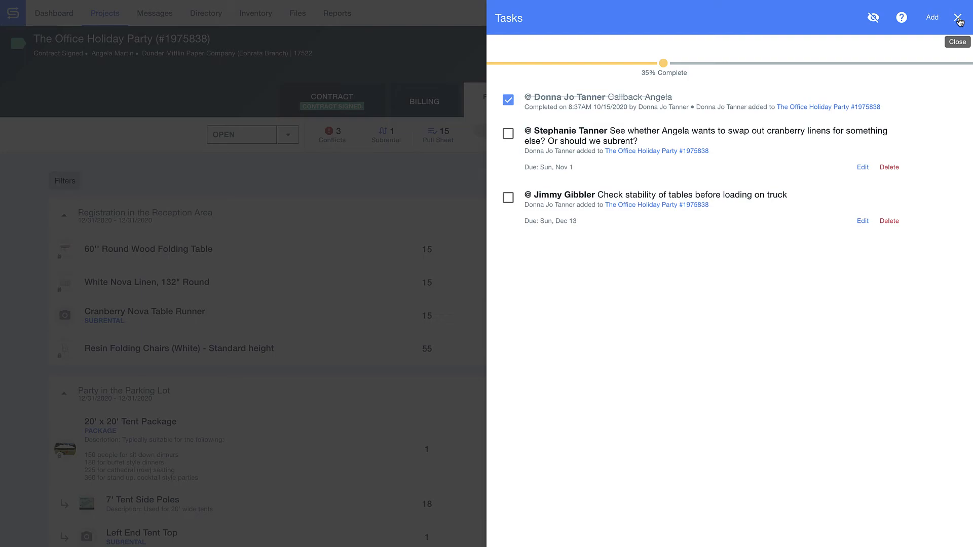
{"action": "left_click", "coordinate": [959, 17]}
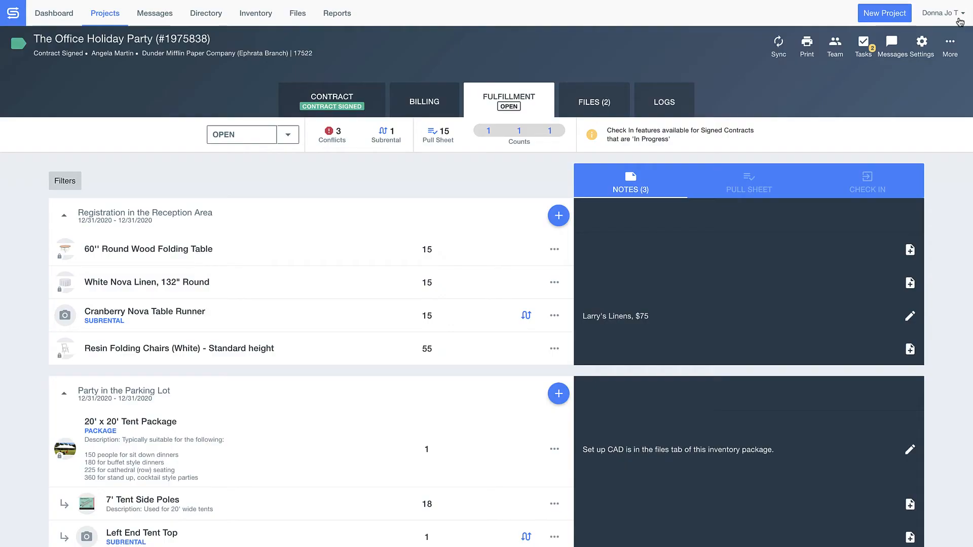
{"action": "left_click", "coordinate": [892, 42]}
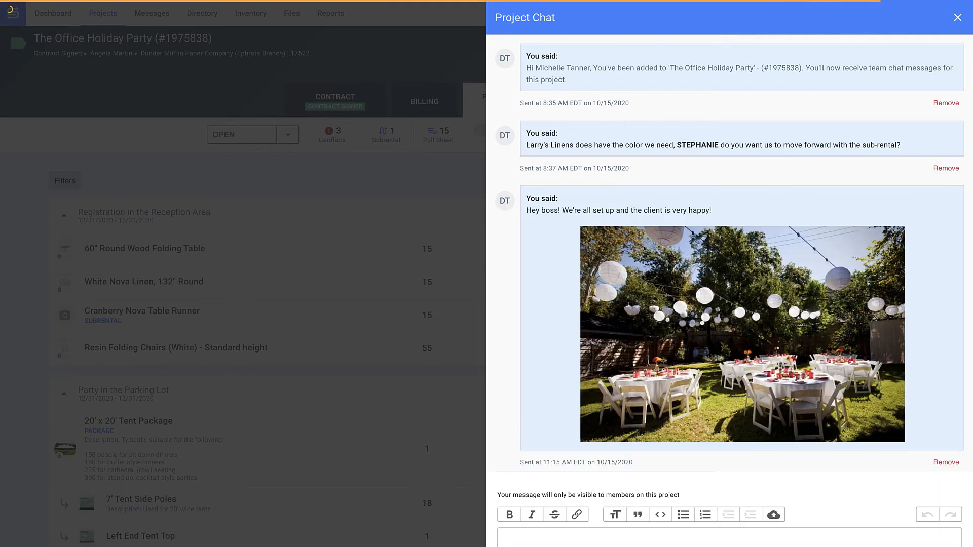
{"action": "left_click", "coordinate": [956, 17]}
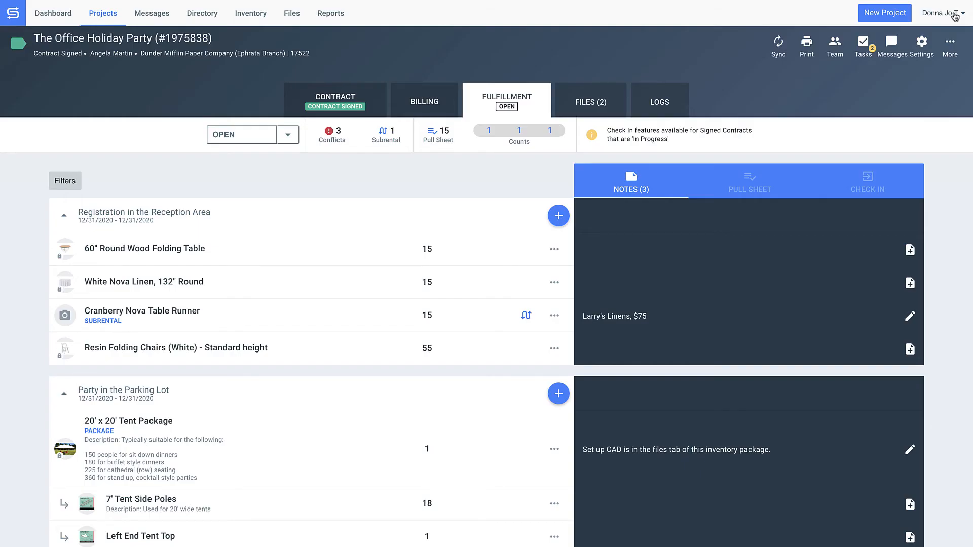
{"action": "left_click", "coordinate": [590, 102]}
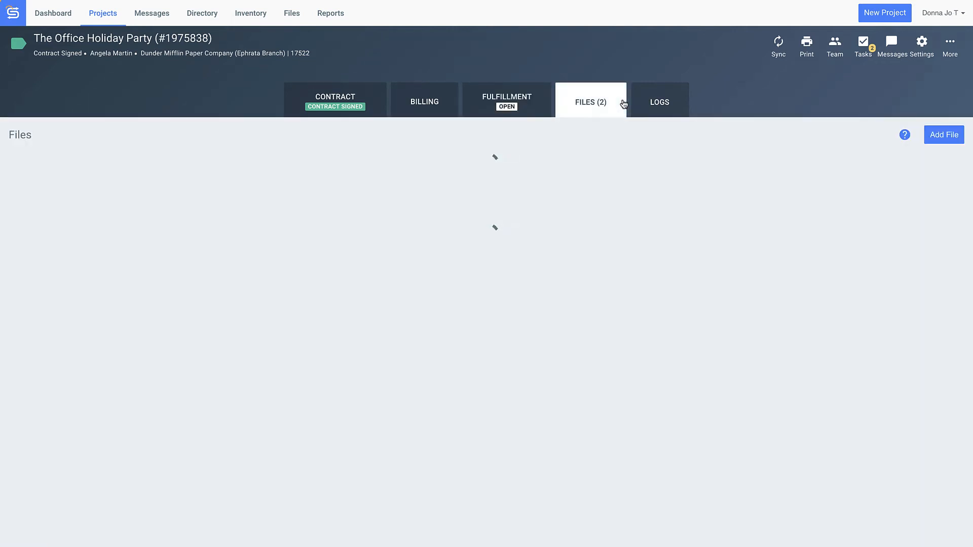
Add Place setting like this.jpg and Groundplan.jpeg from Suggested Files to the project
{"action": "left_click", "coordinate": [589, 102]}
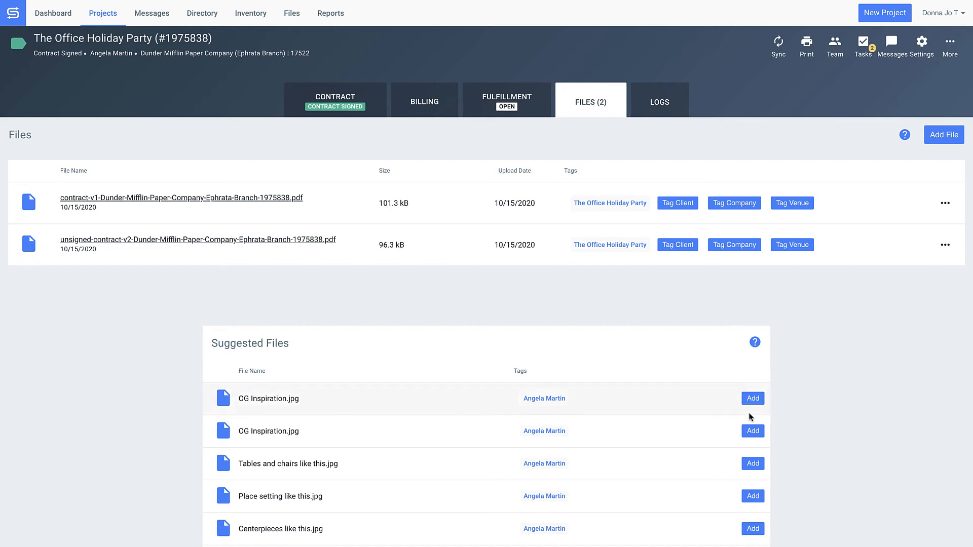
{"action": "left_click", "coordinate": [752, 496]}
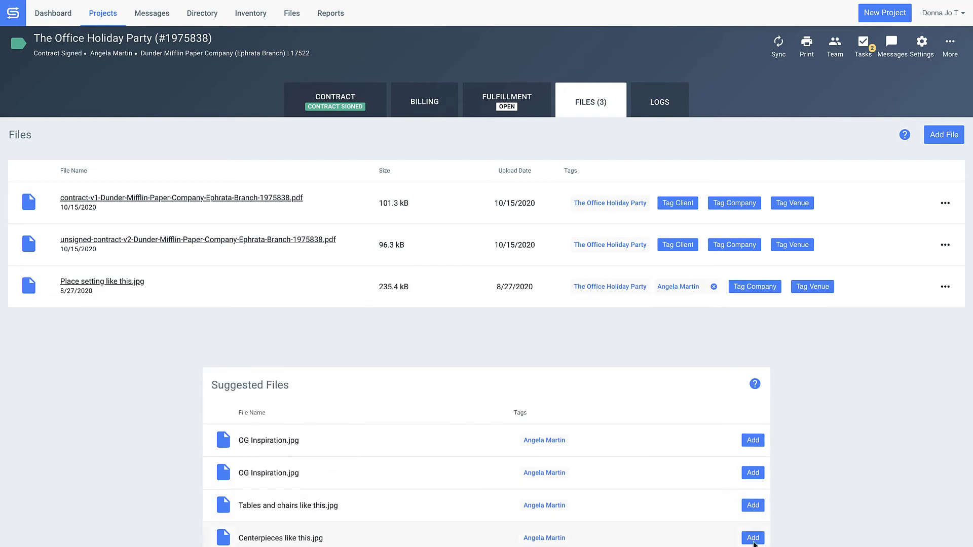
{"action": "left_click", "coordinate": [752, 537]}
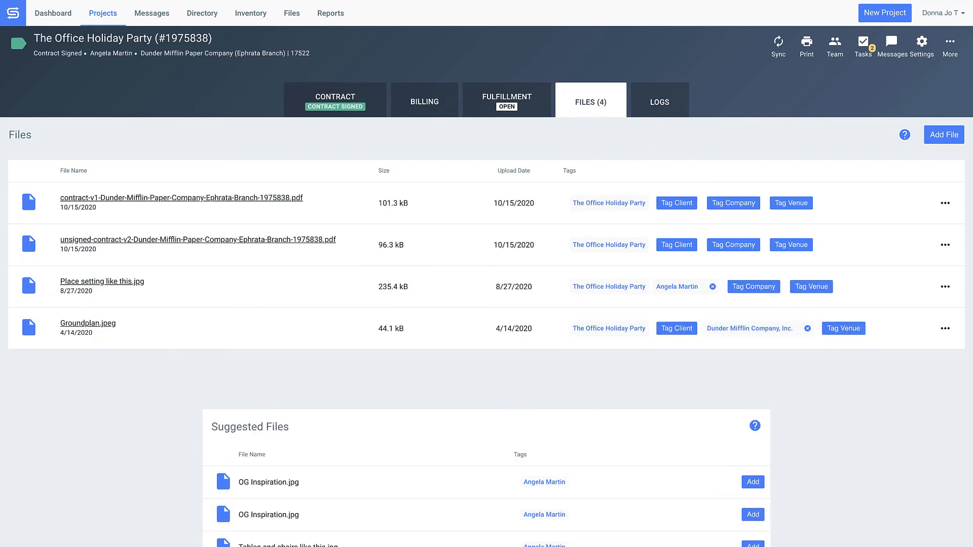
{"action": "mouse_move", "coordinate": [699, 410]}
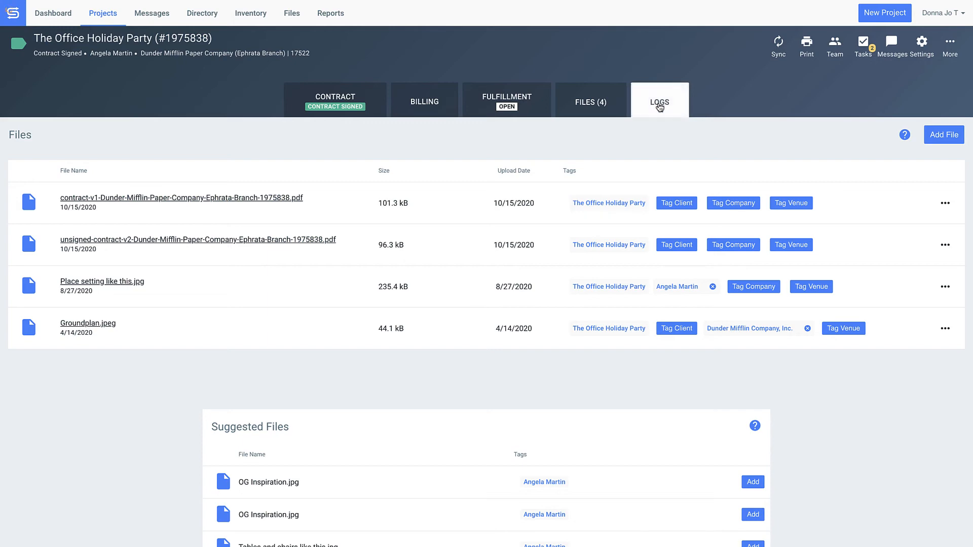
{"action": "left_click", "coordinate": [659, 101]}
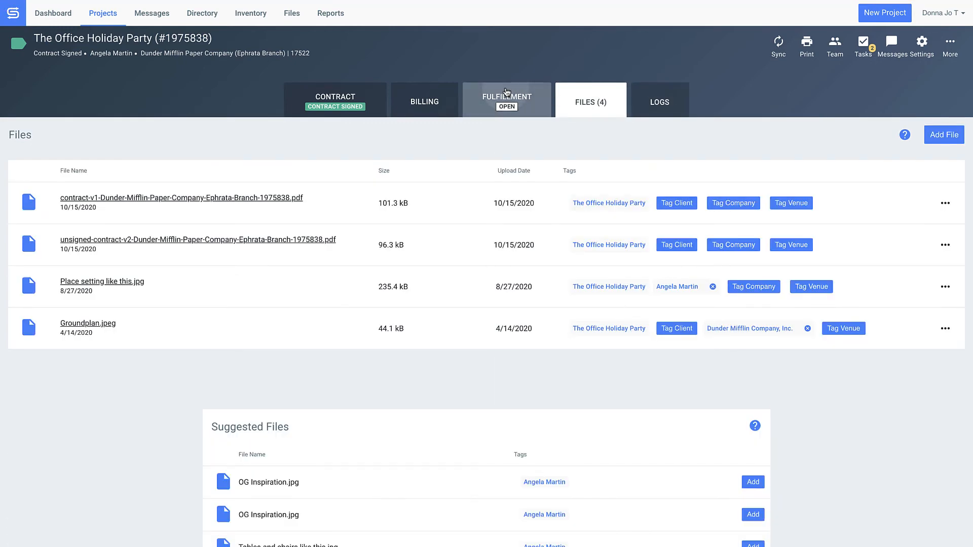
Show the Office Holiday Party contract in Client View and scroll through its invoice line items
{"action": "left_click", "coordinate": [506, 100]}
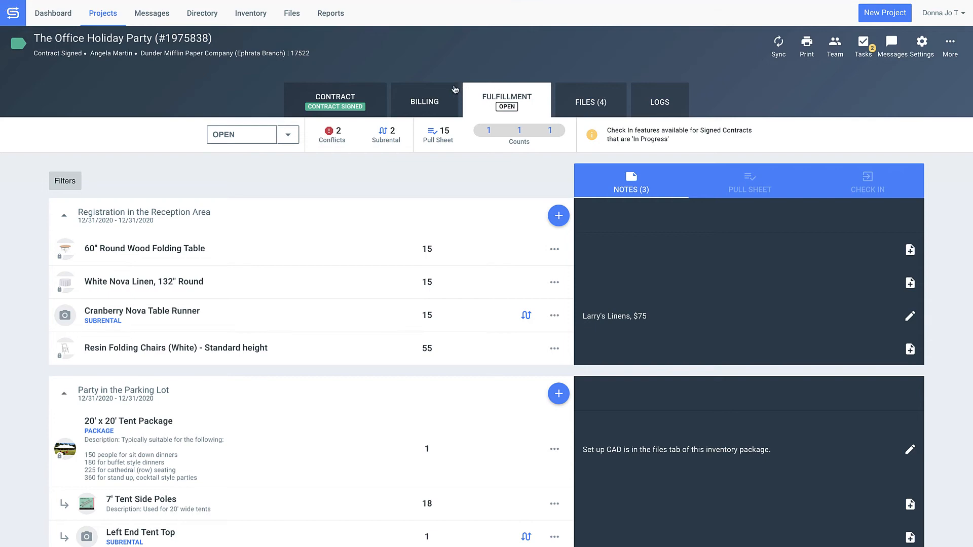
{"action": "left_click", "coordinate": [424, 99]}
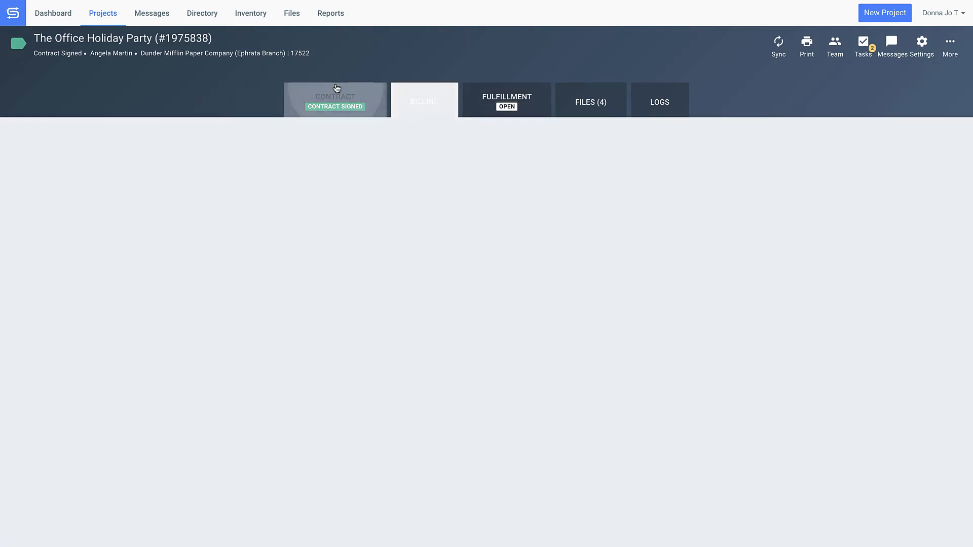
{"action": "left_click", "coordinate": [335, 100]}
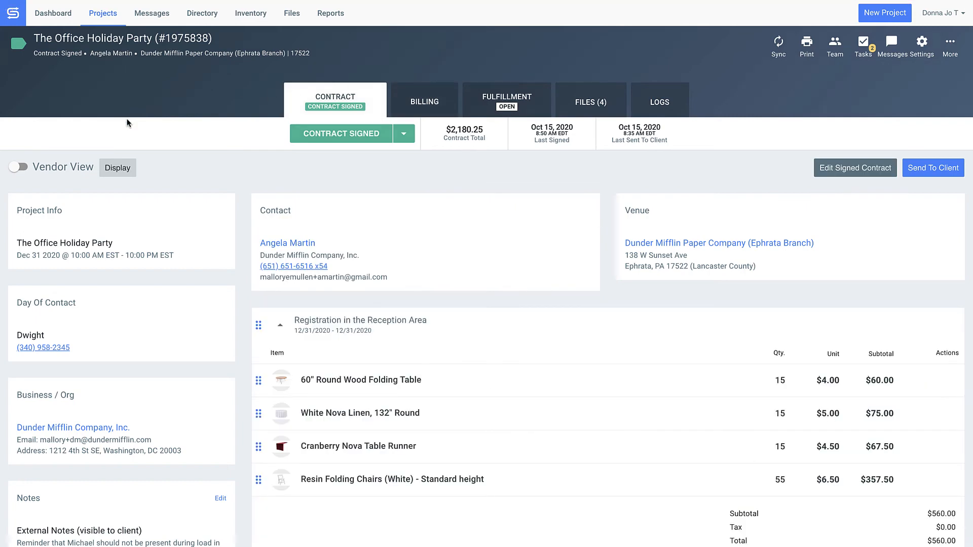
{"action": "left_click", "coordinate": [19, 166]}
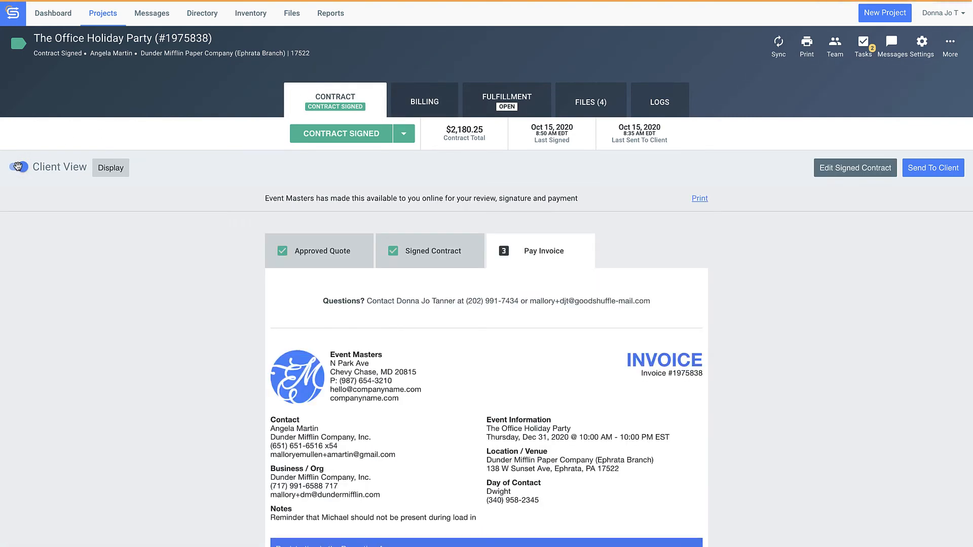
{"action": "left_click", "coordinate": [19, 167]}
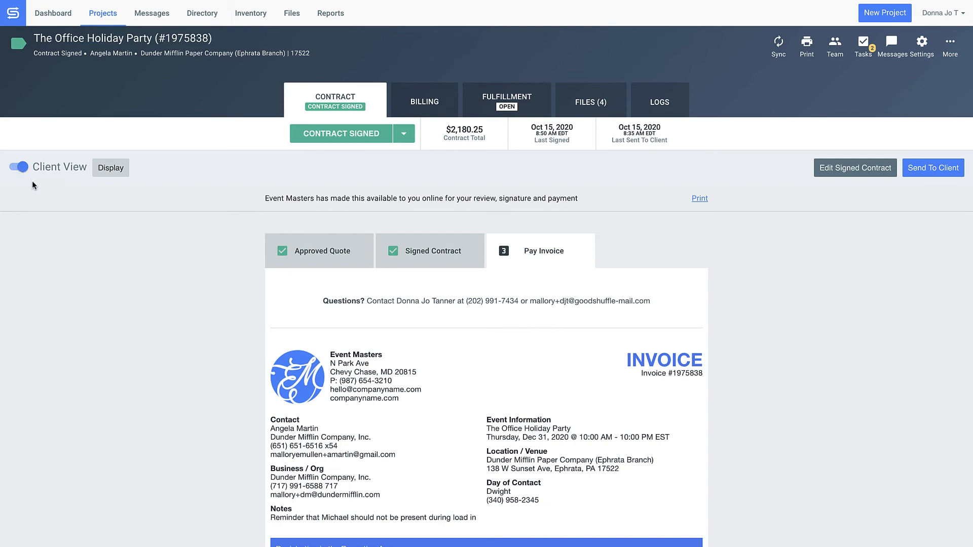
{"action": "scroll", "scroll_direction": "down", "scroll_amount": 3}
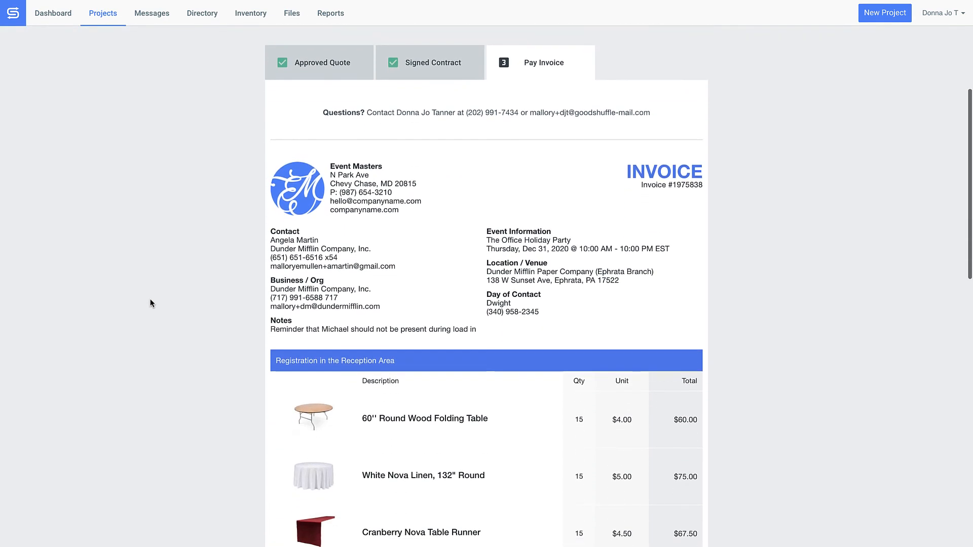